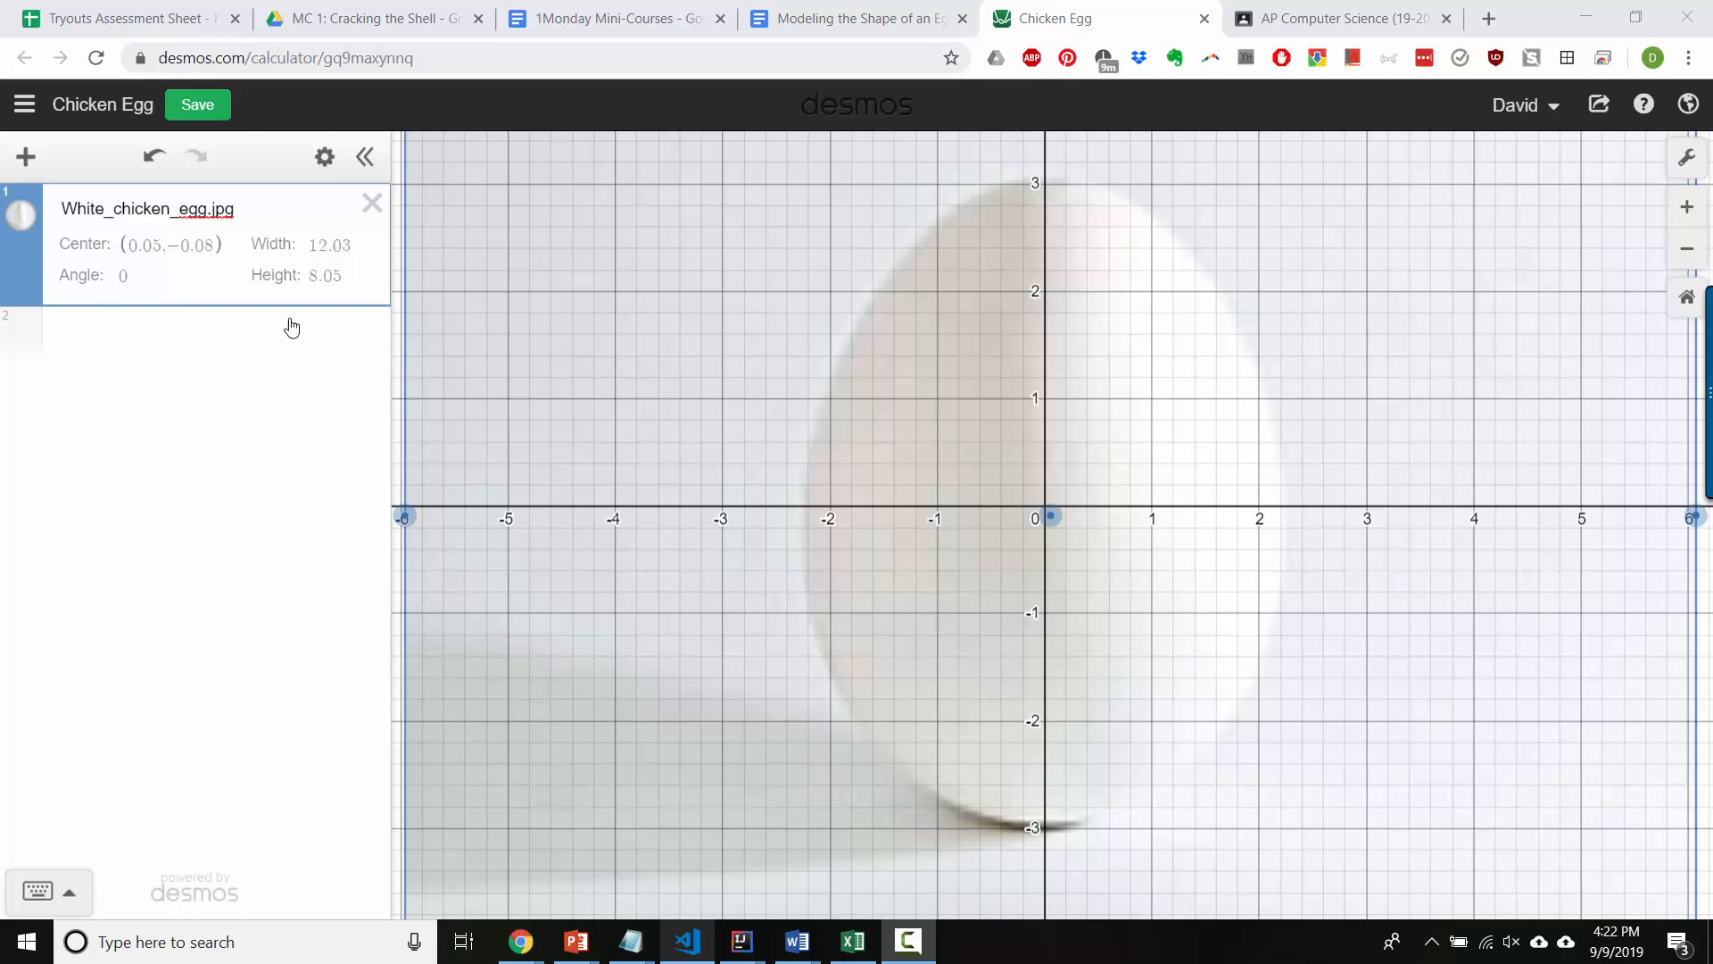
# Add a second expression below the egg photo and begin typing a definition starting with p
pyautogui.click(215, 332)
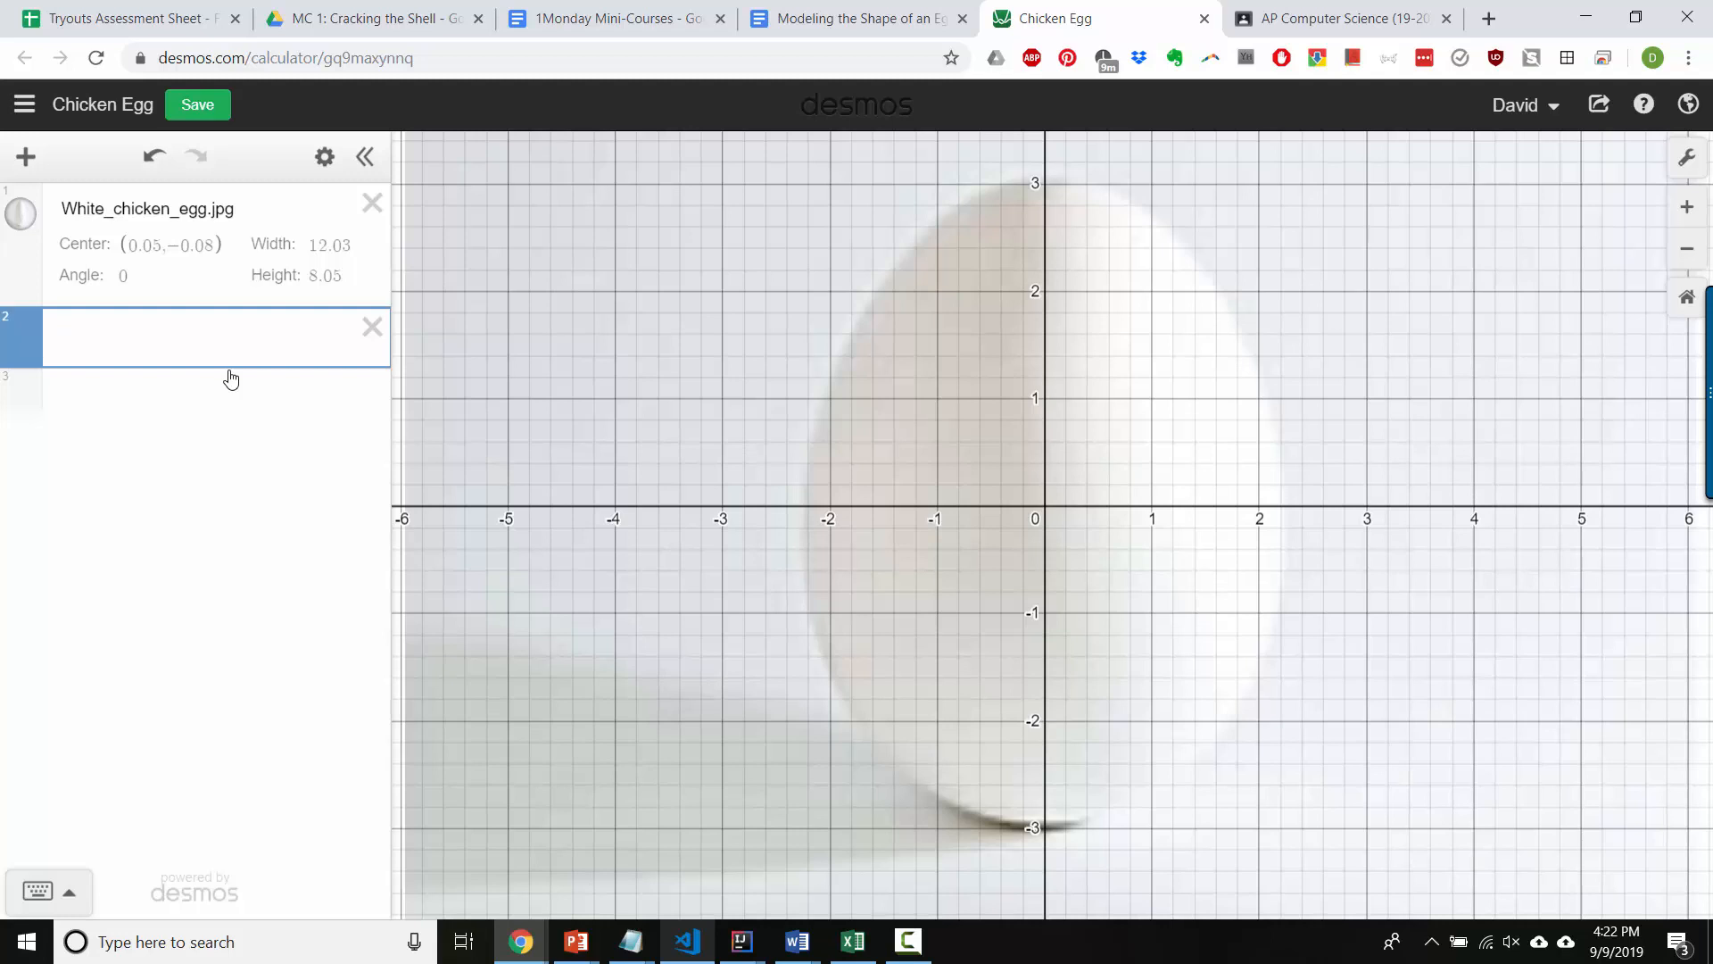
pyautogui.write('x(t)')
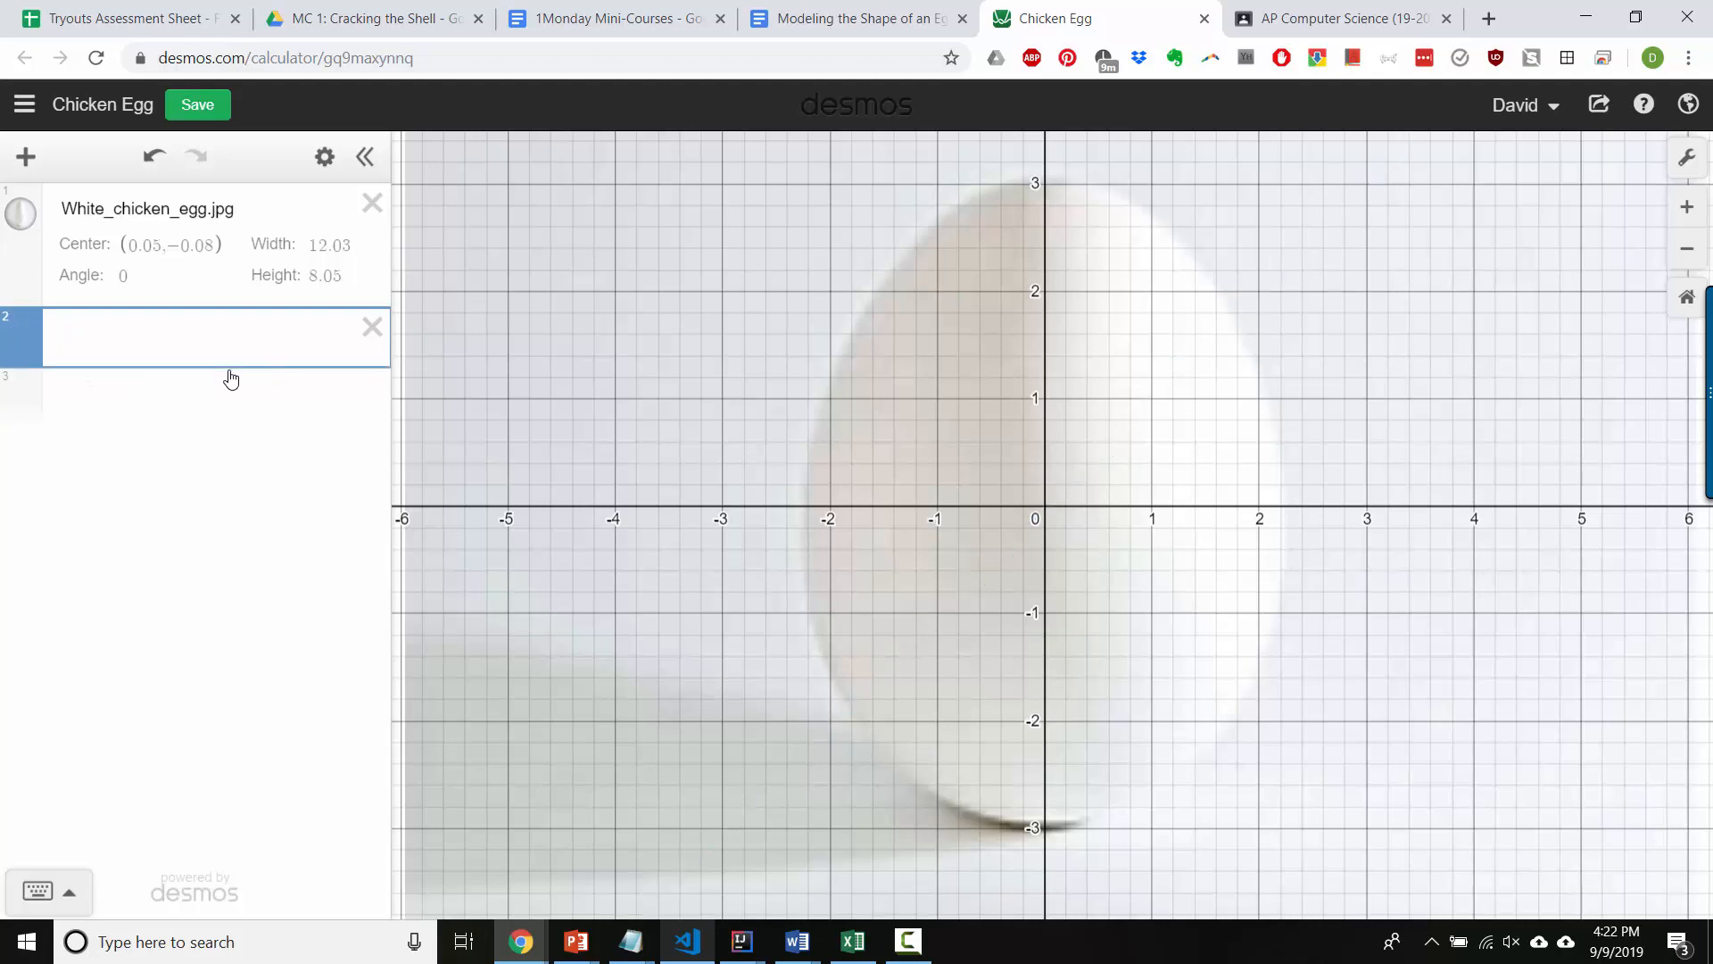
pyautogui.write('d')
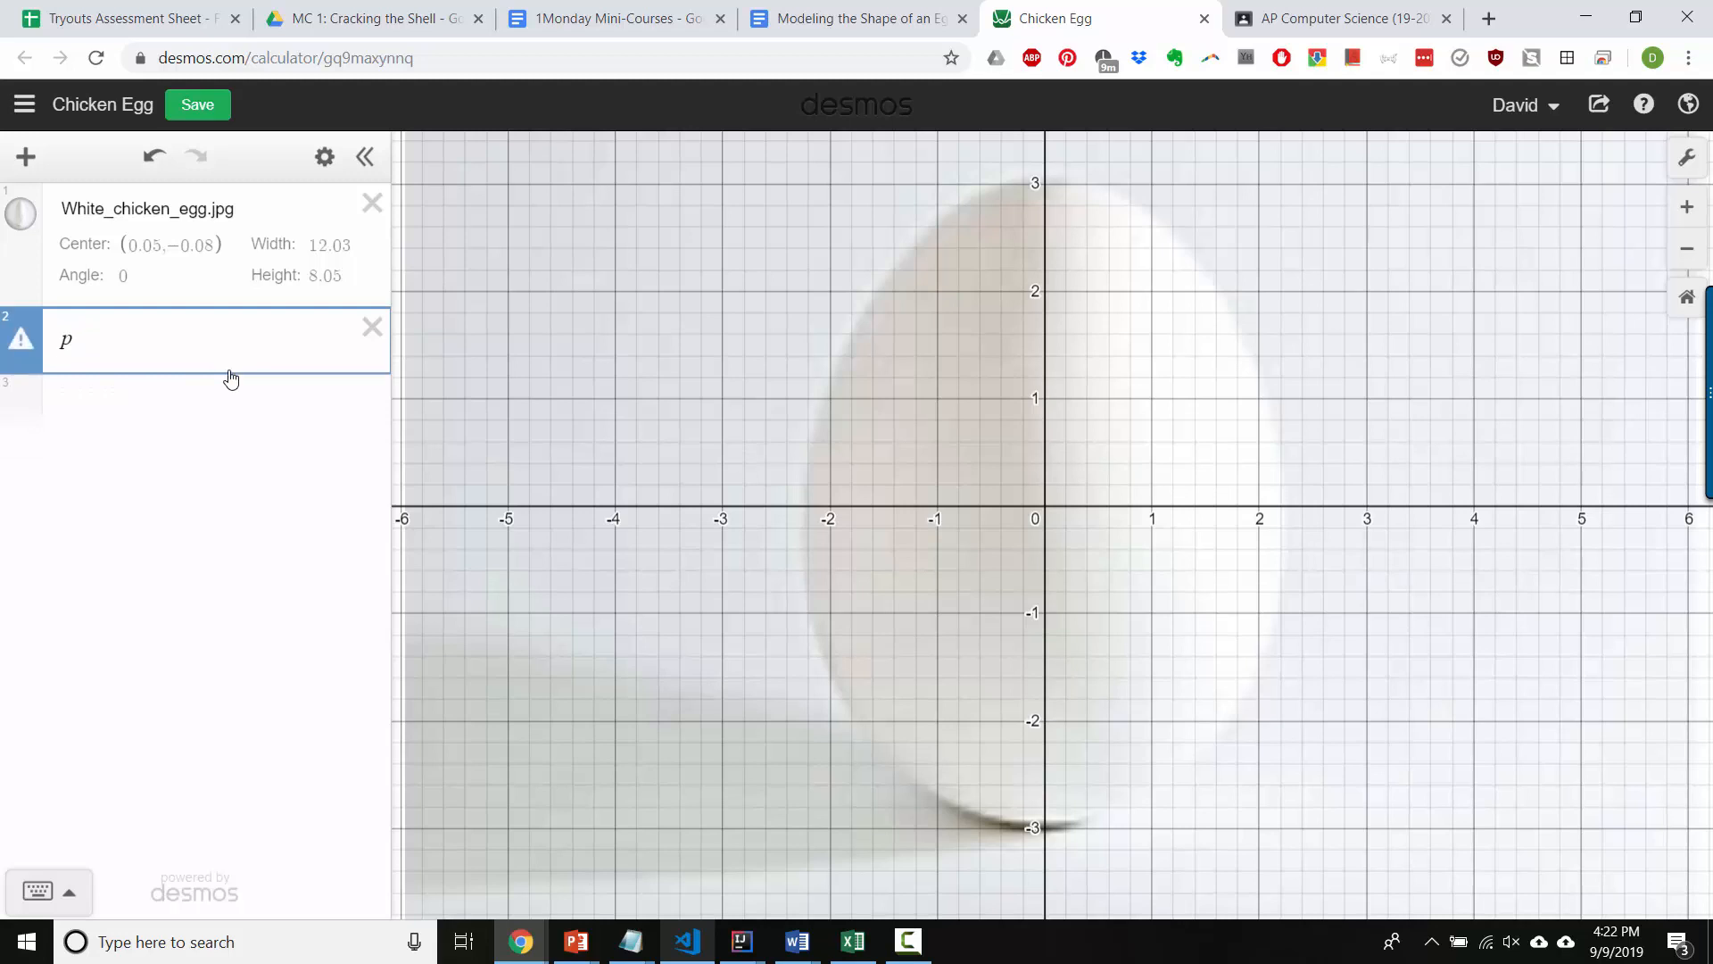
# Define p_x(t)=cos(t) and p_y(t)=sin(t) in expressions 2 and 3
pyautogui.write('x')
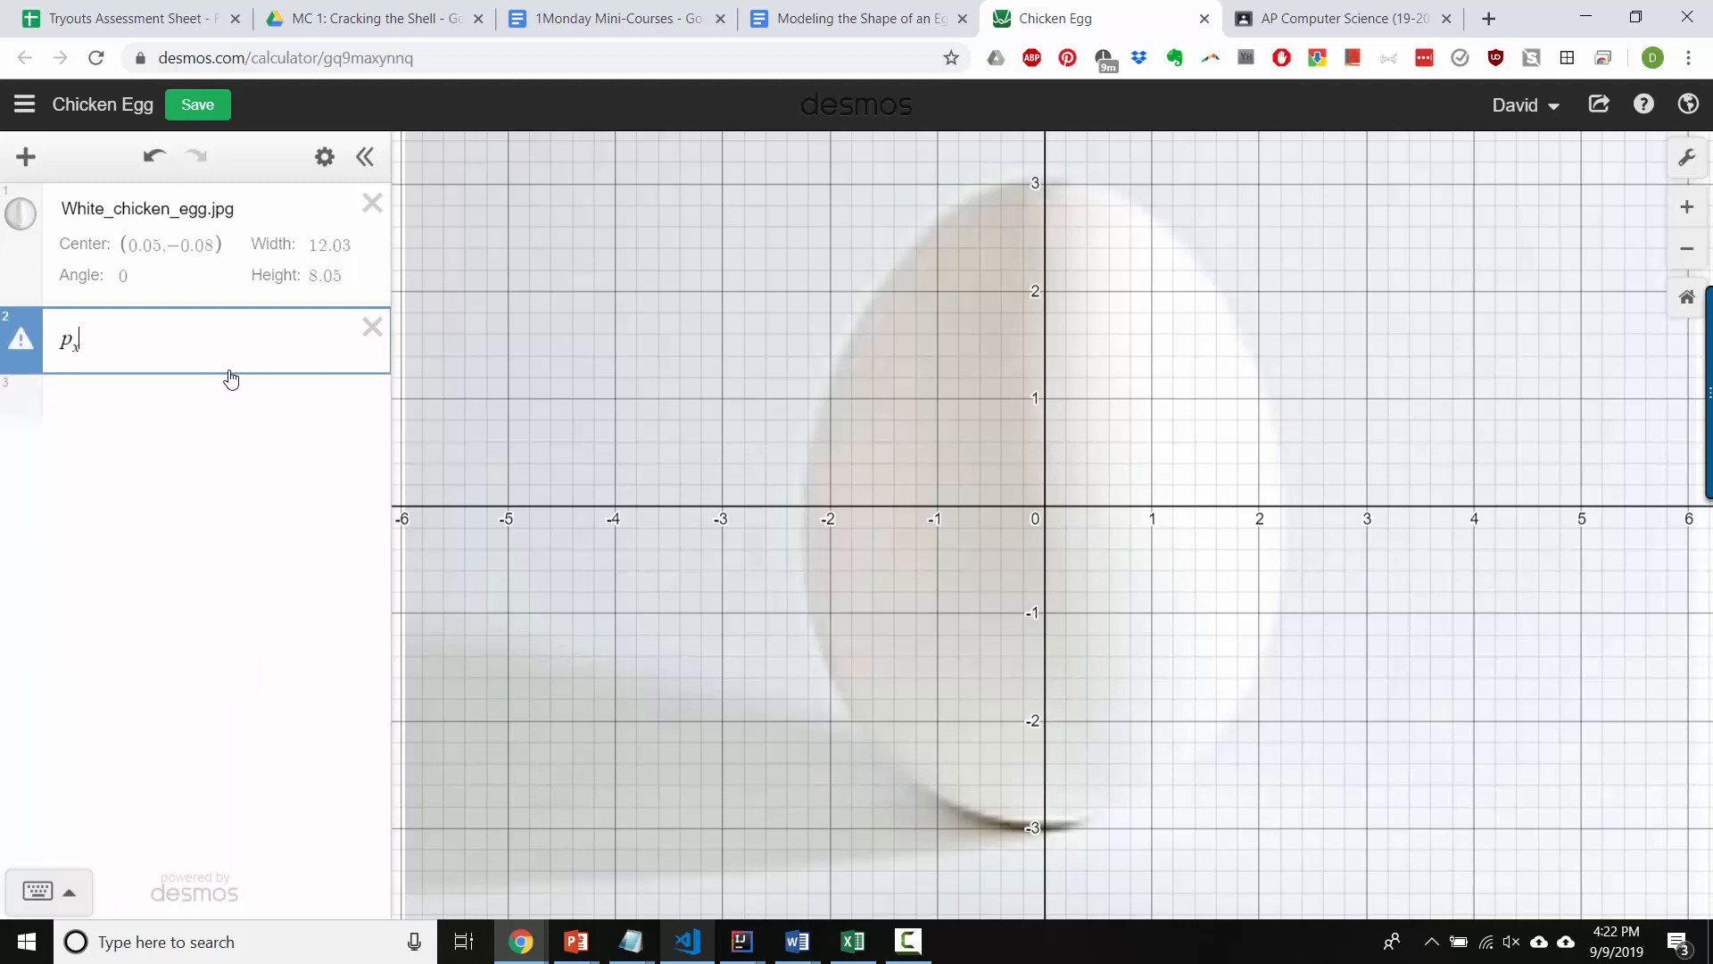
pyautogui.write('(t)=')
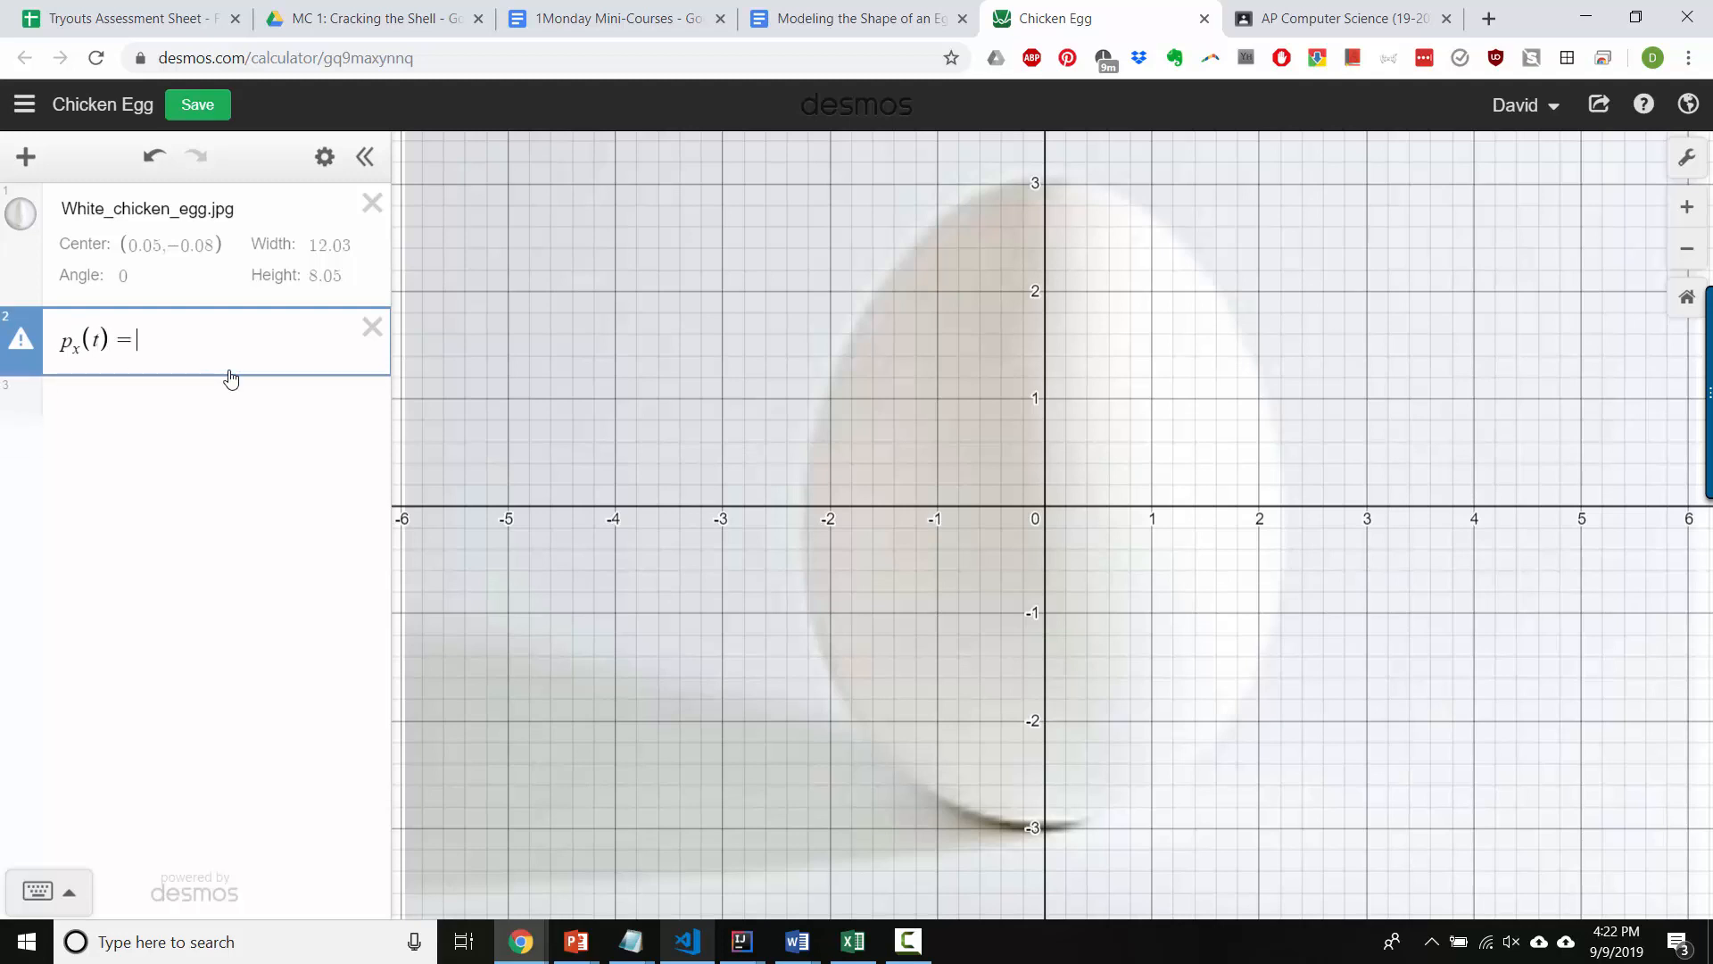
pyautogui.write('cos(t)')
pyautogui.click(196, 386)
pyautogui.write('p')
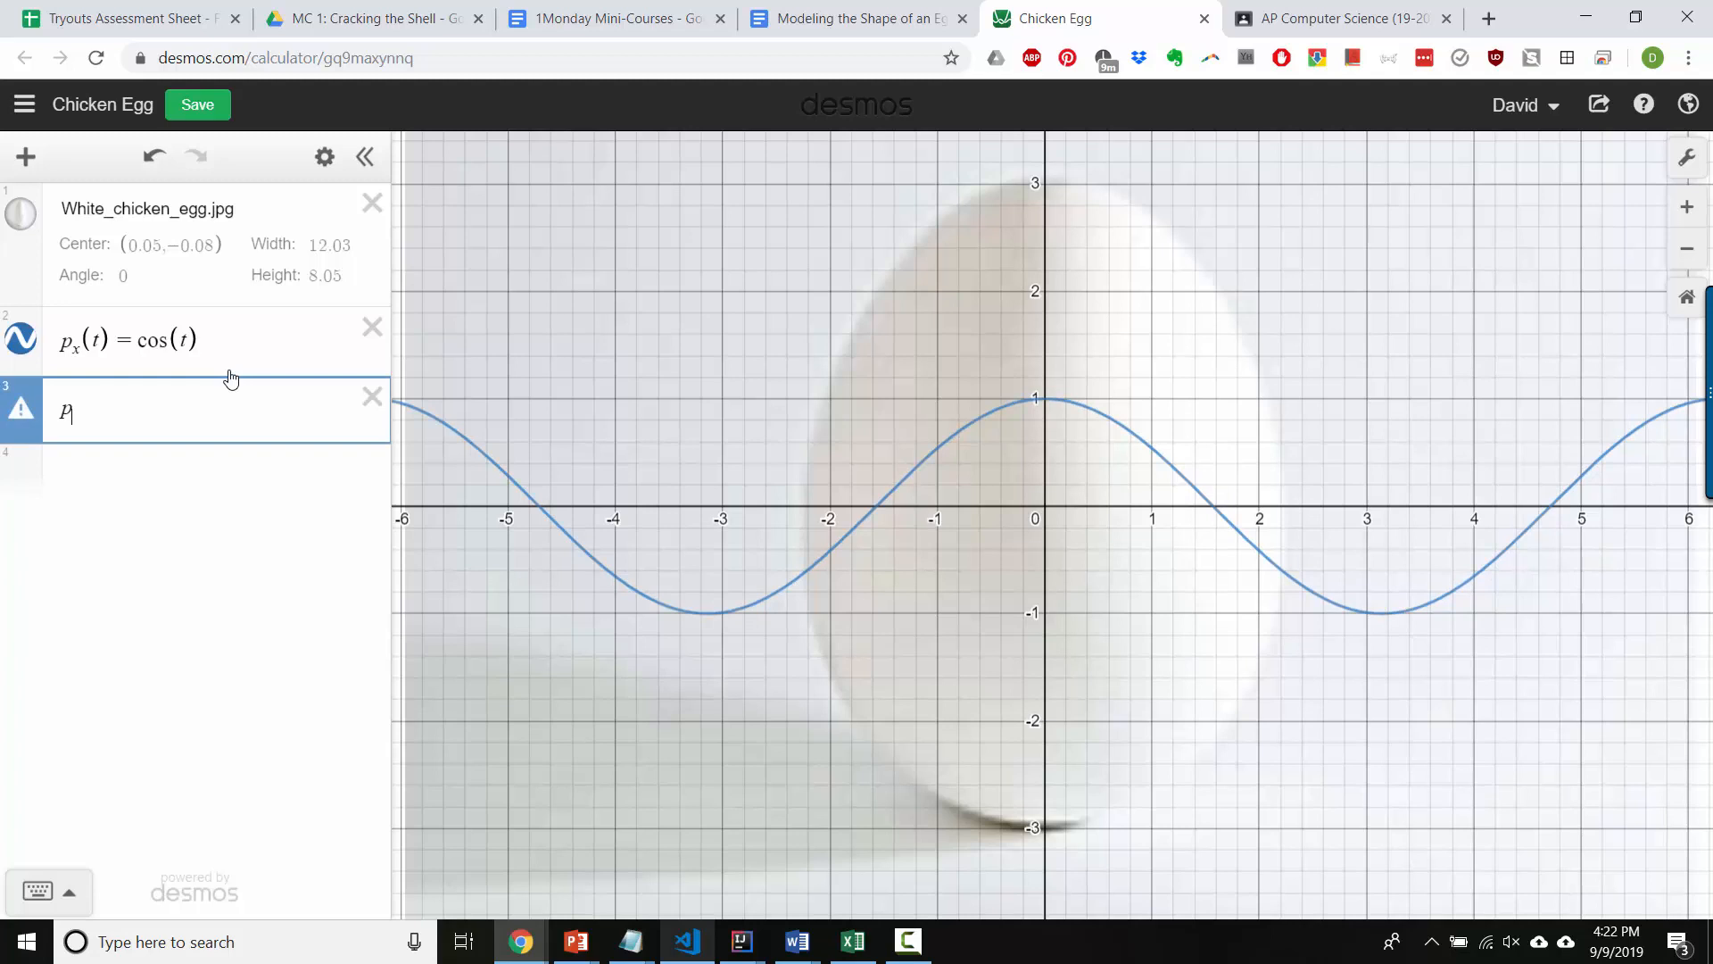
pyautogui.write('y')
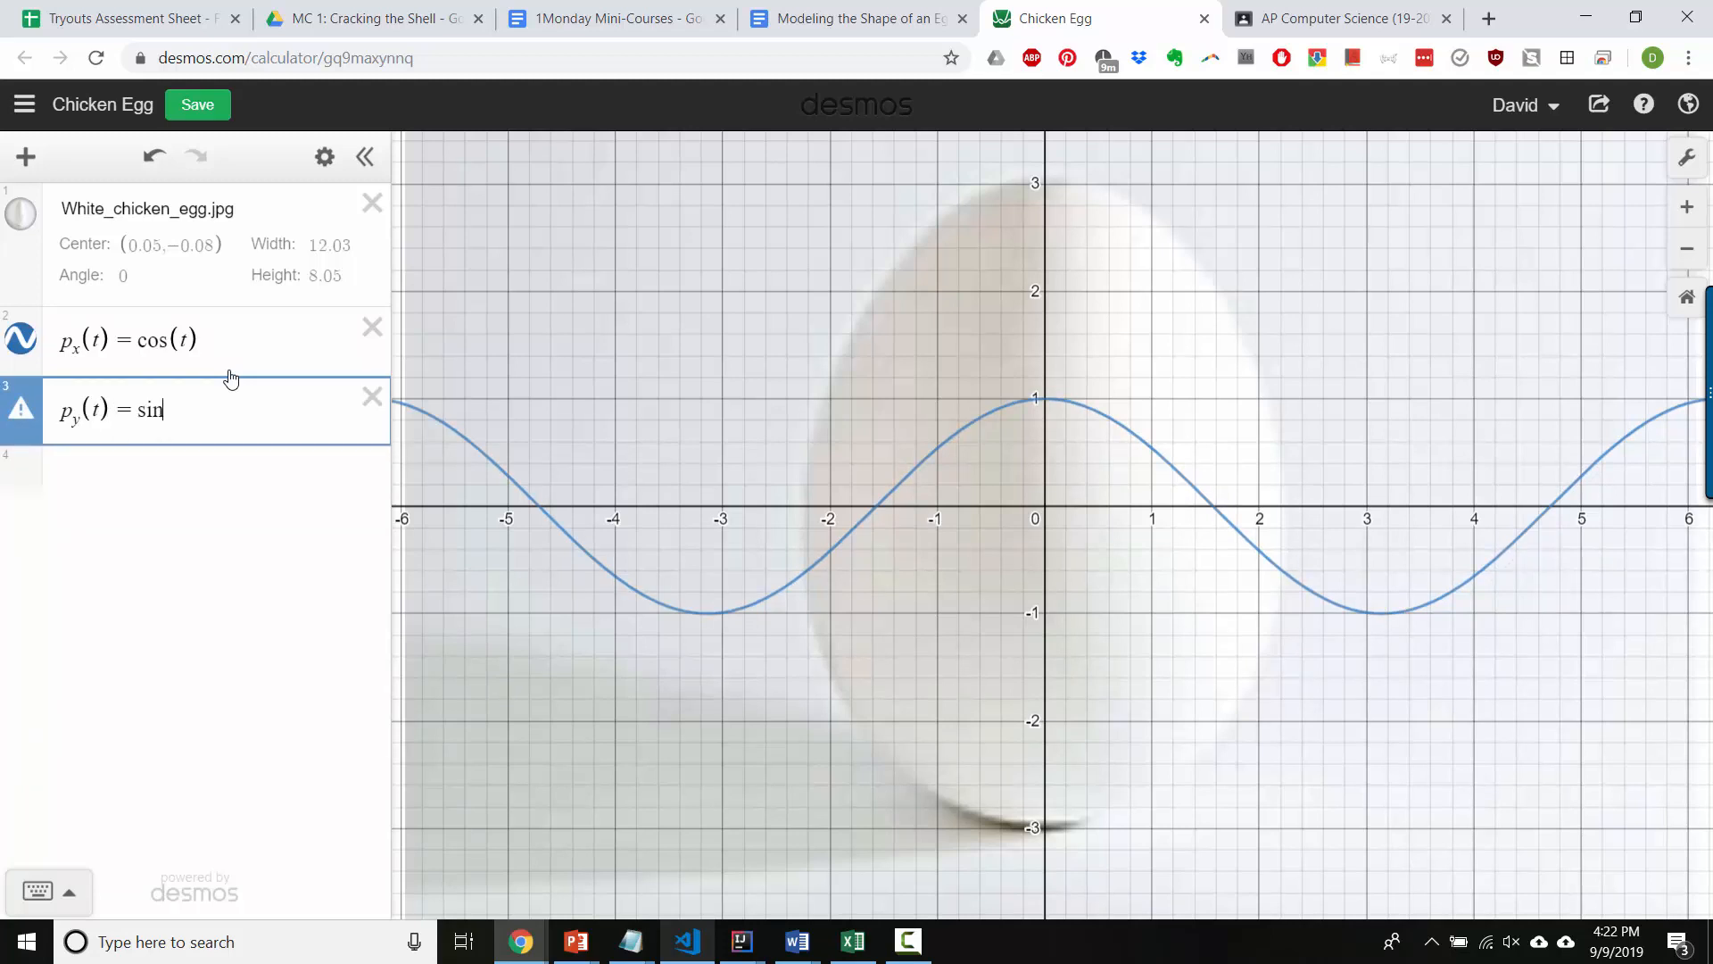
pyautogui.write('(t)')
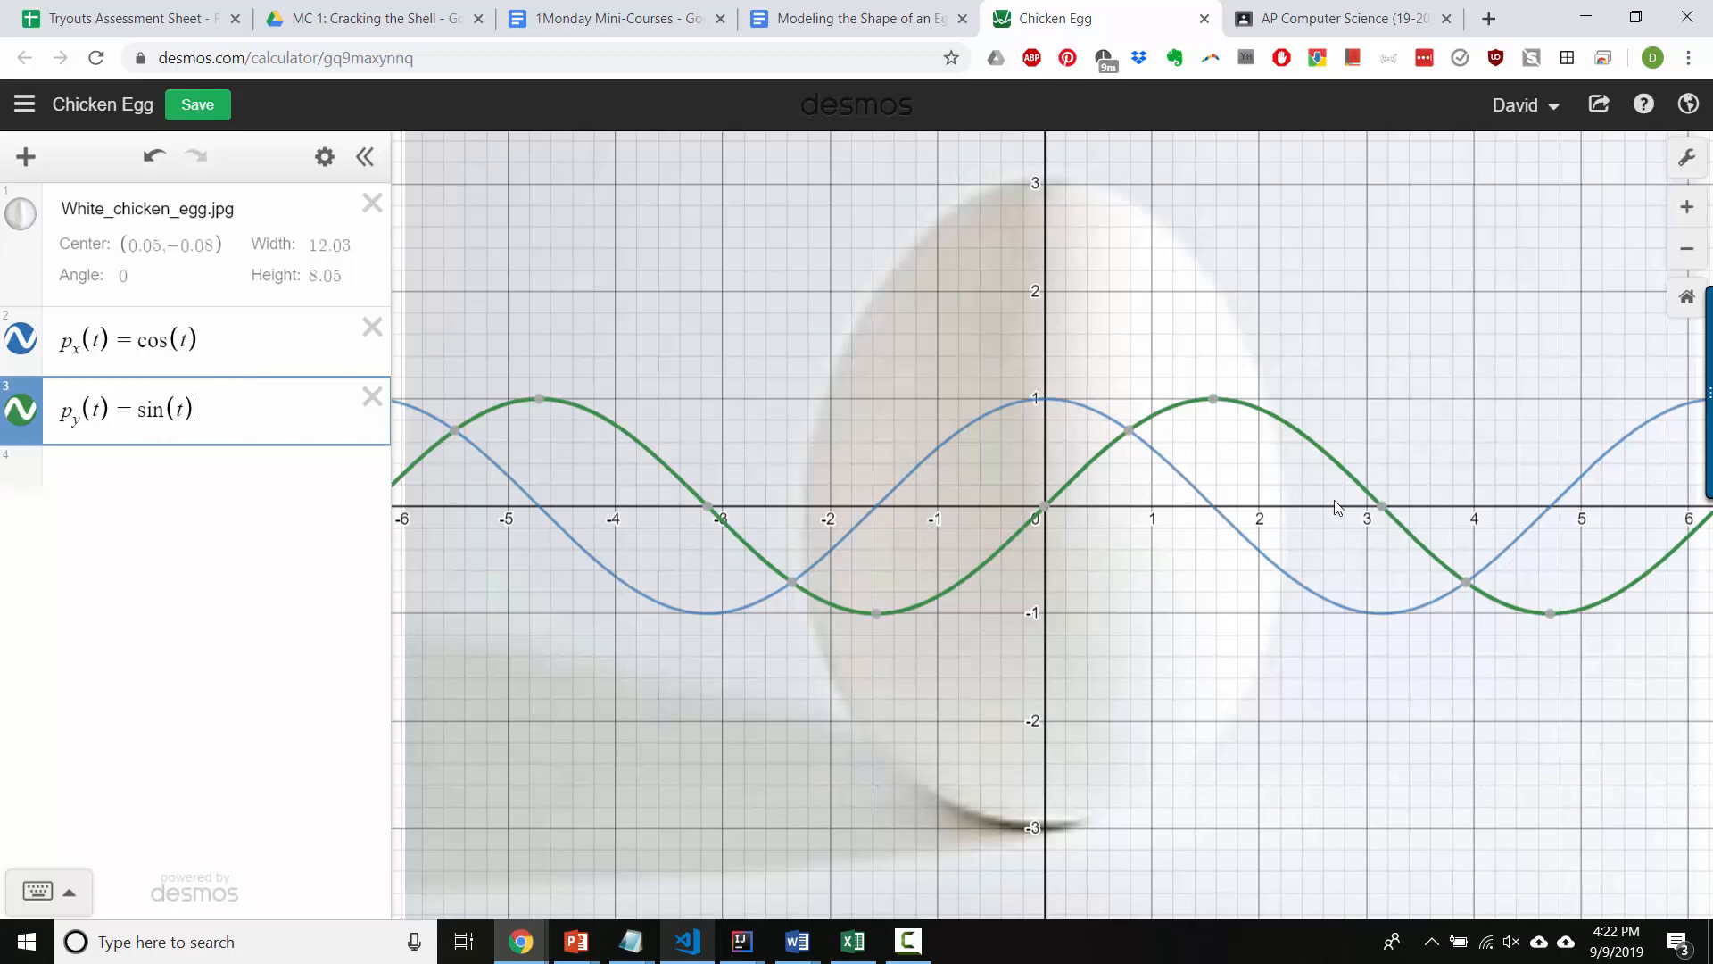
pyautogui.click(21, 338)
pyautogui.write('(')
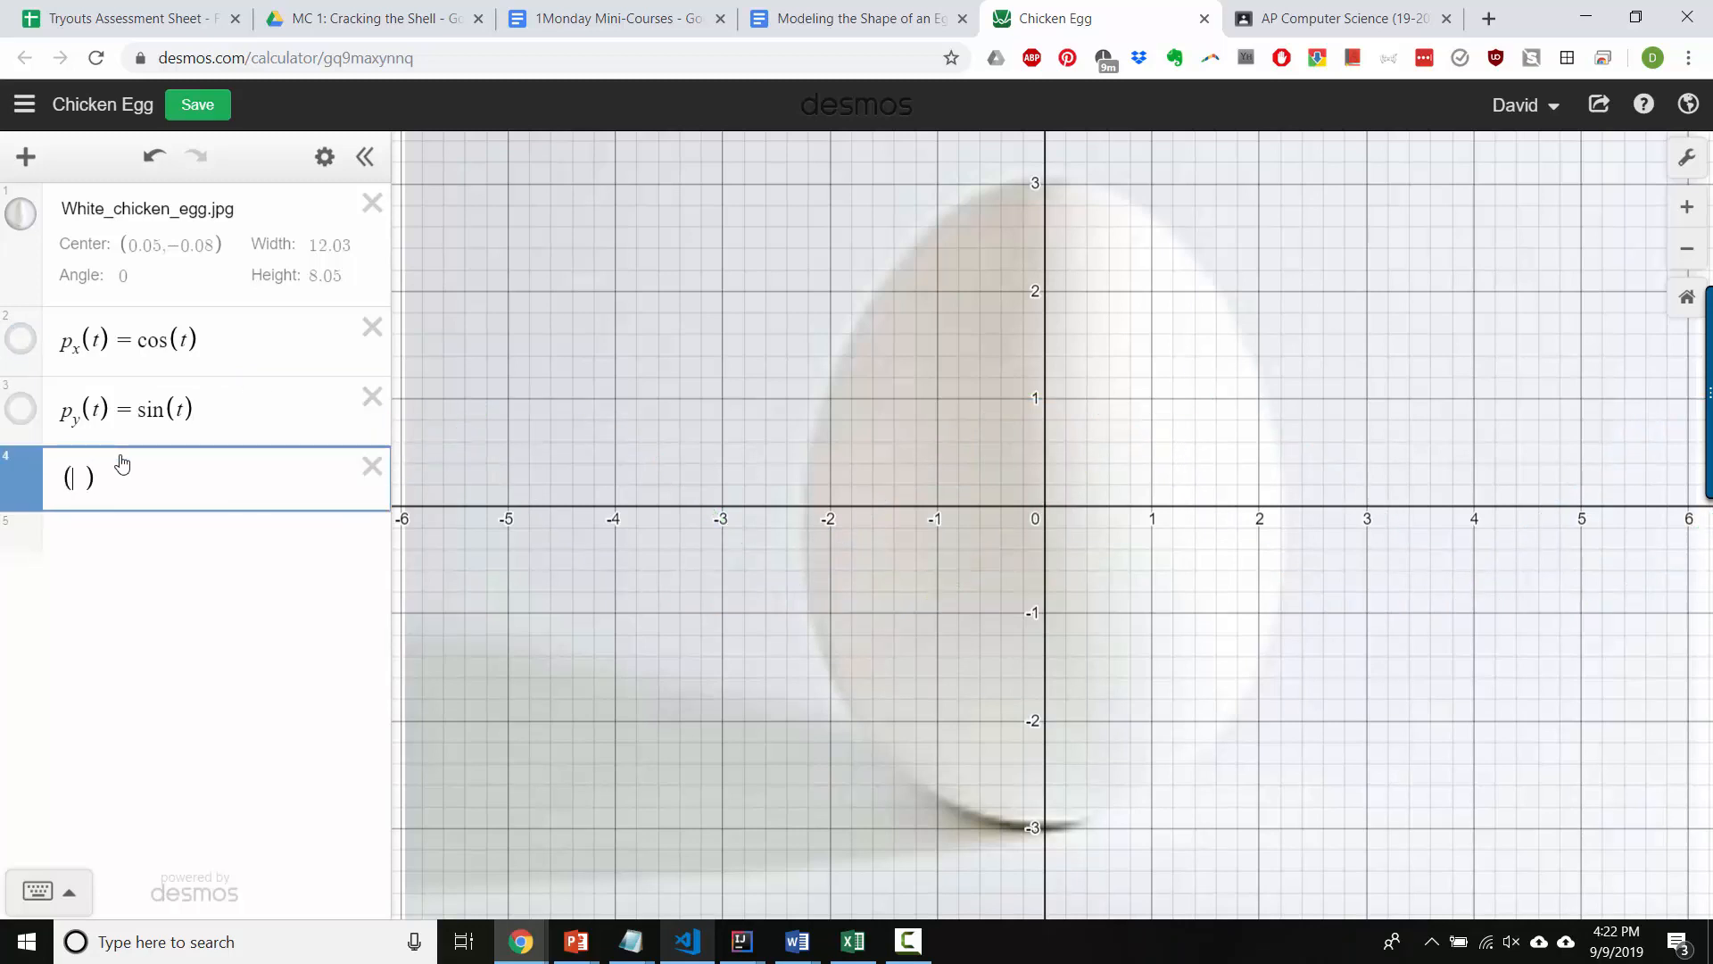
# Plot point (a, b) with sliders for a and b, dragging a to move it
pyautogui.write('3,4')
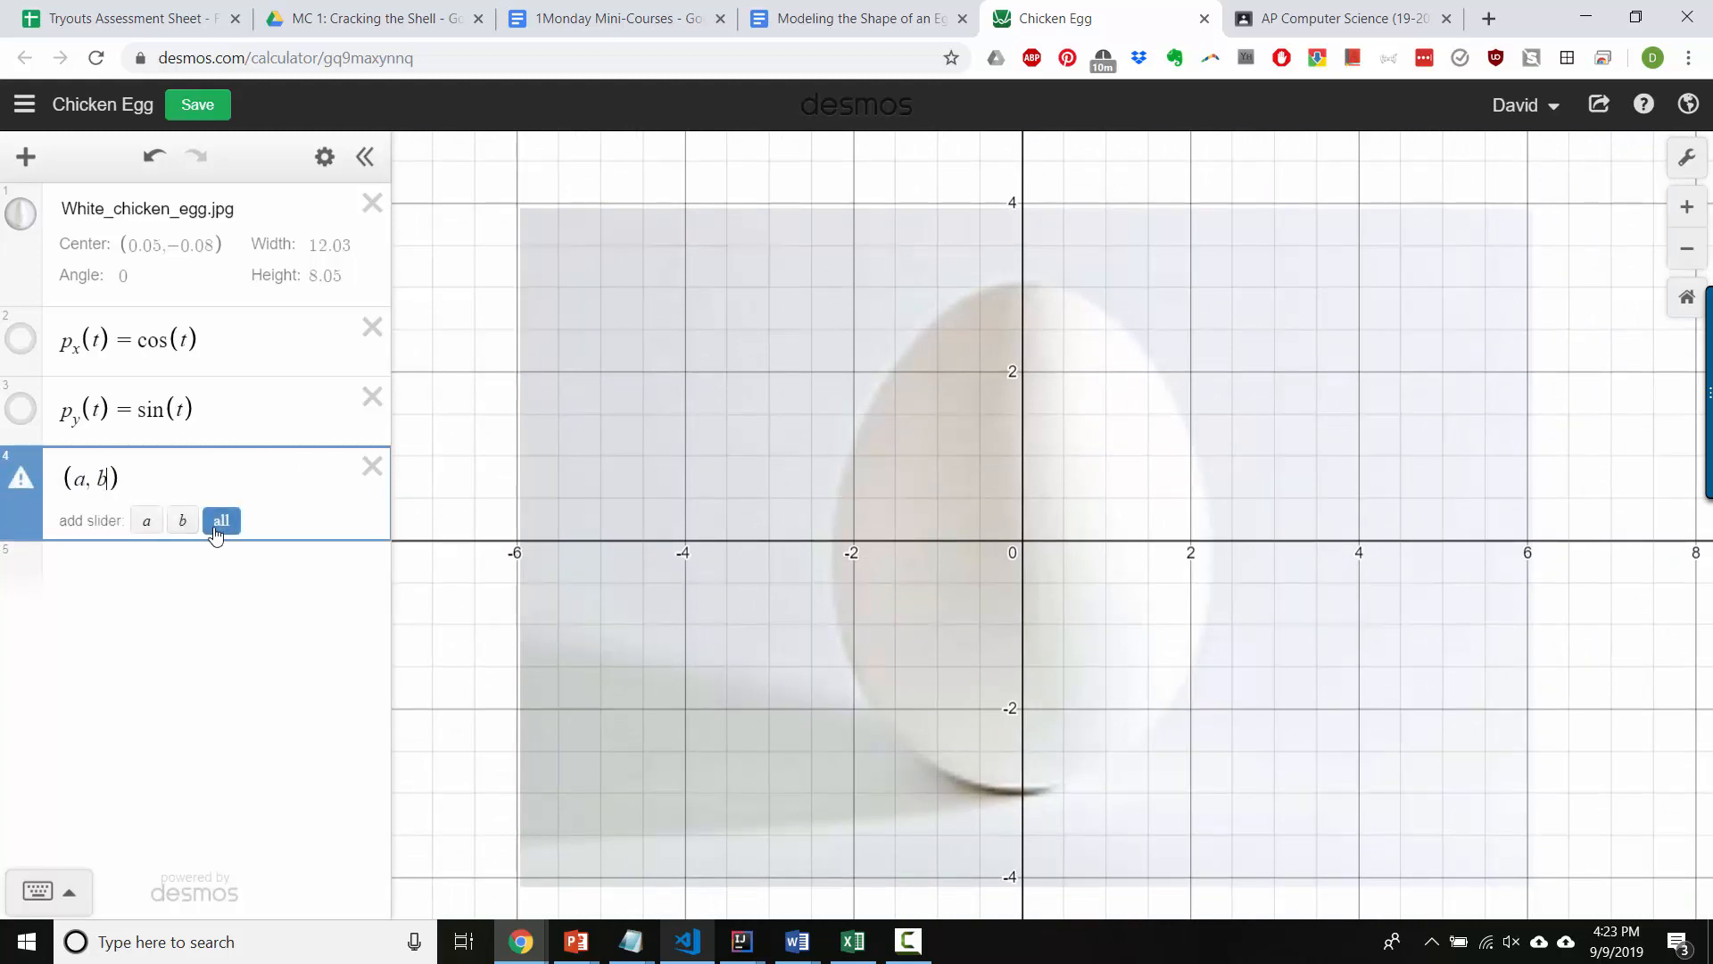
pyautogui.click(220, 520)
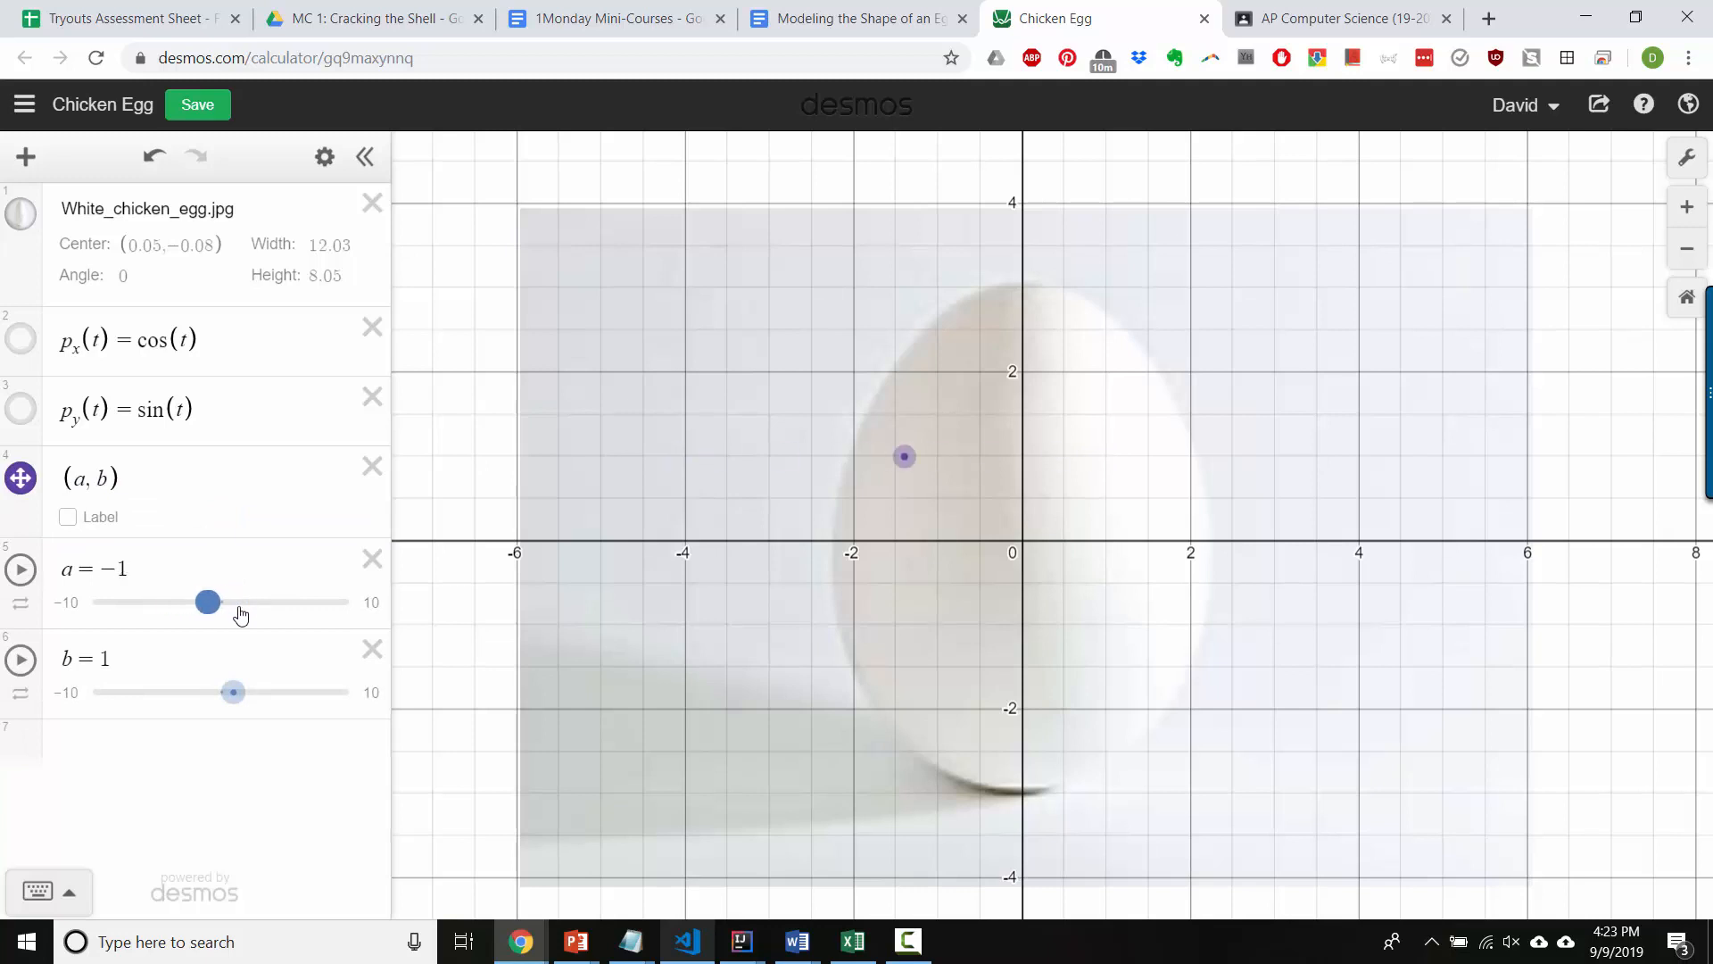
pyautogui.moveTo(208, 601); pyautogui.dragTo(214, 600)
pyautogui.write('(')
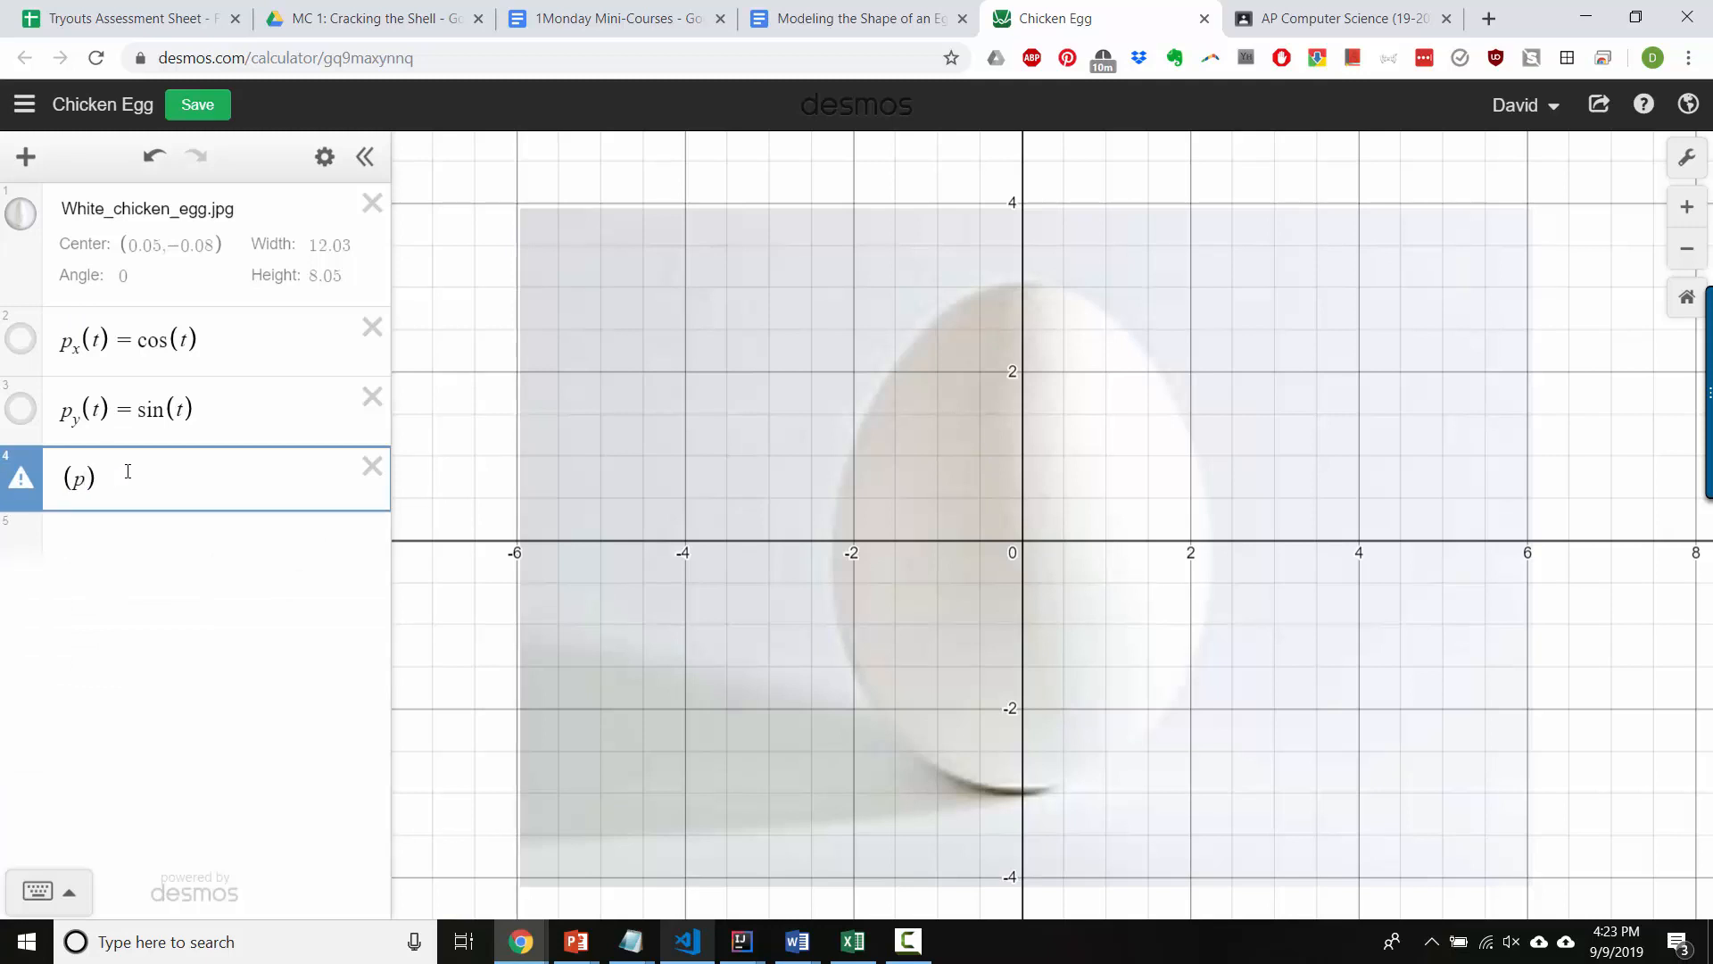
# Plot (p_x(t), p_y(t)) for t from 0 to 2π, testing then removing a +2 shift
pyautogui.write('p_x(t)')
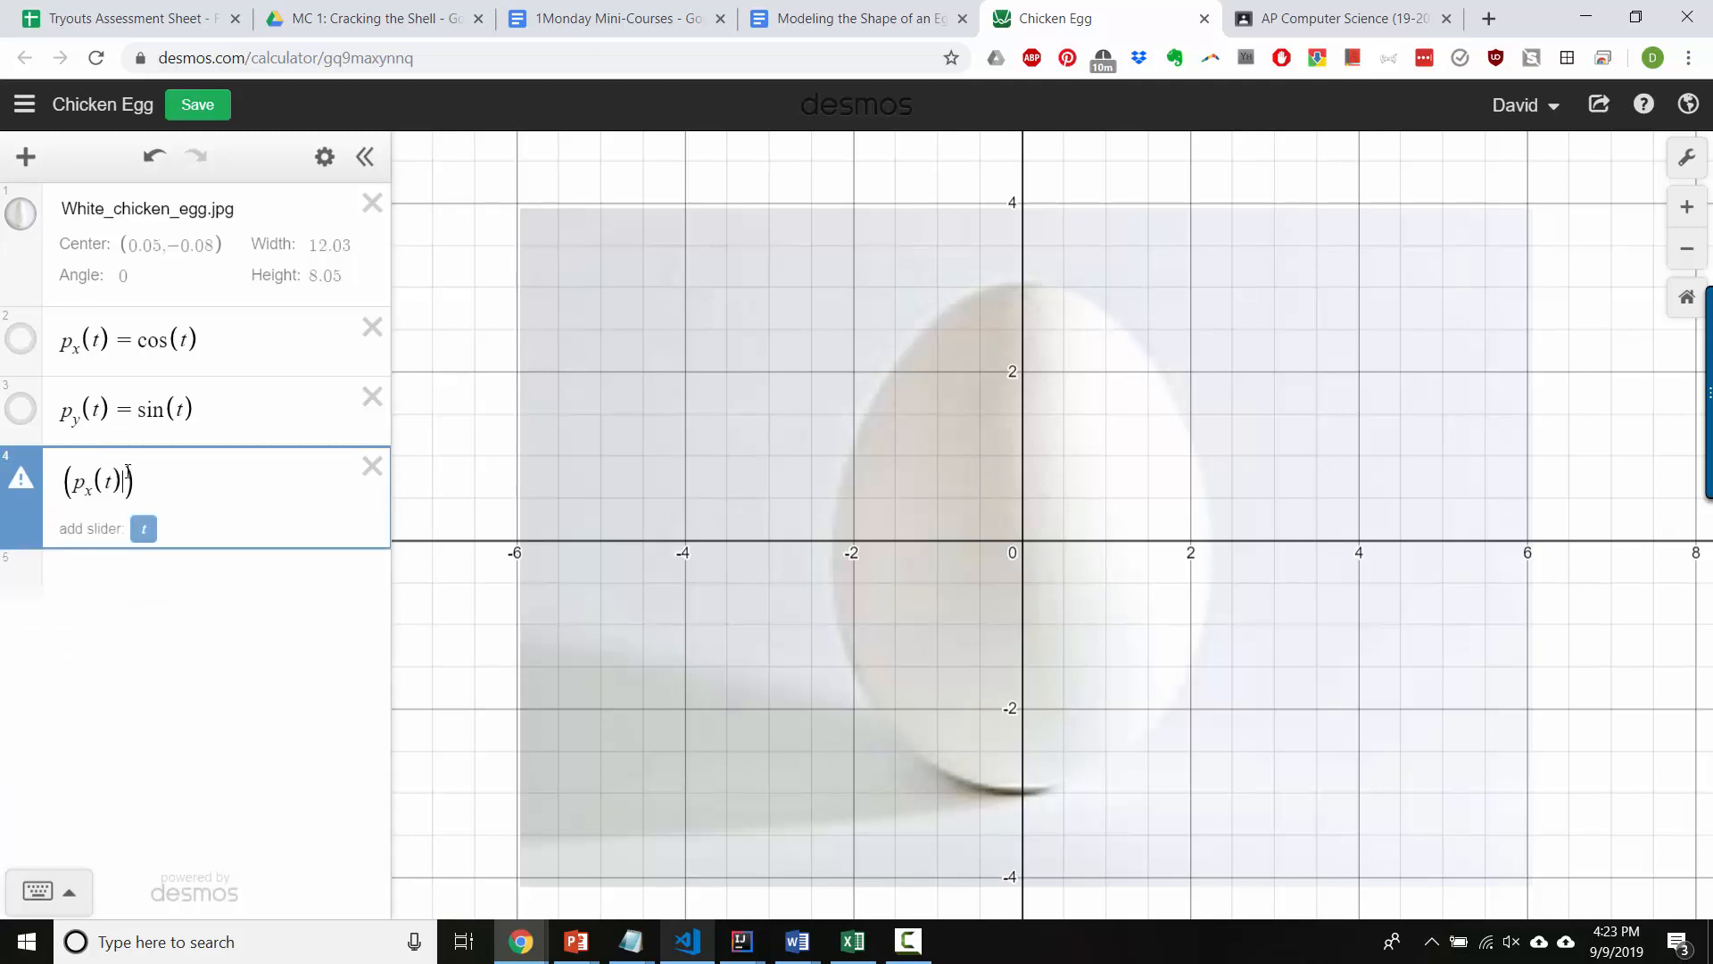
pyautogui.write('p_y(t')
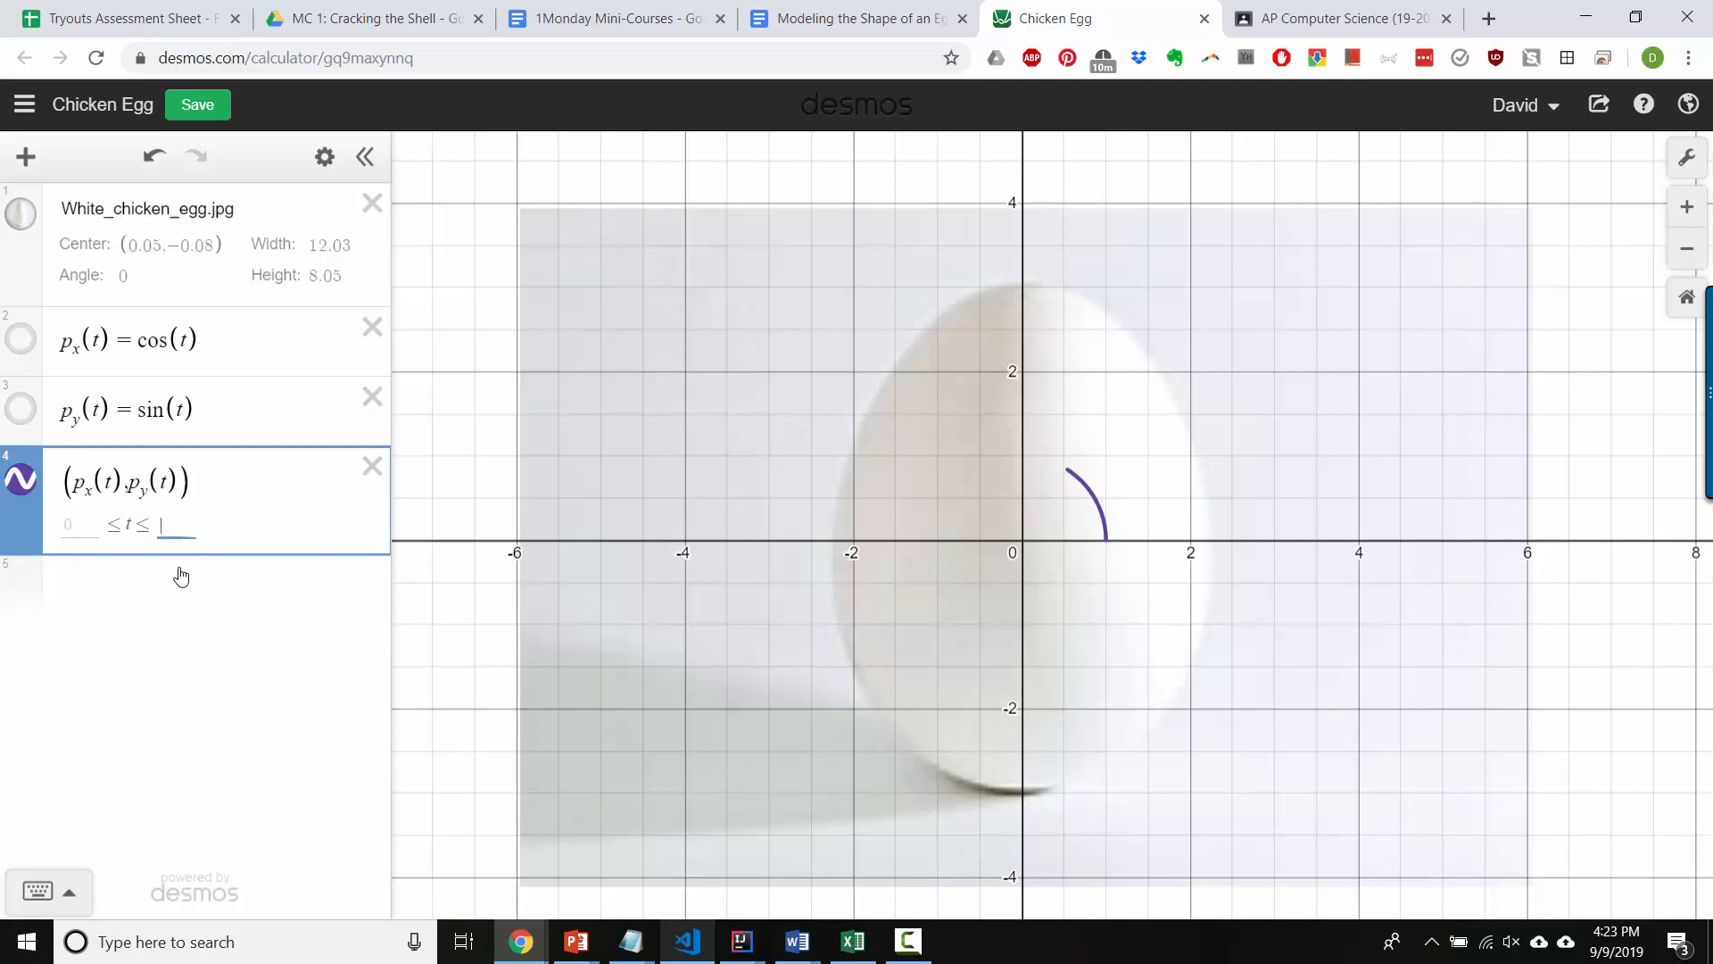
pyautogui.write('2π')
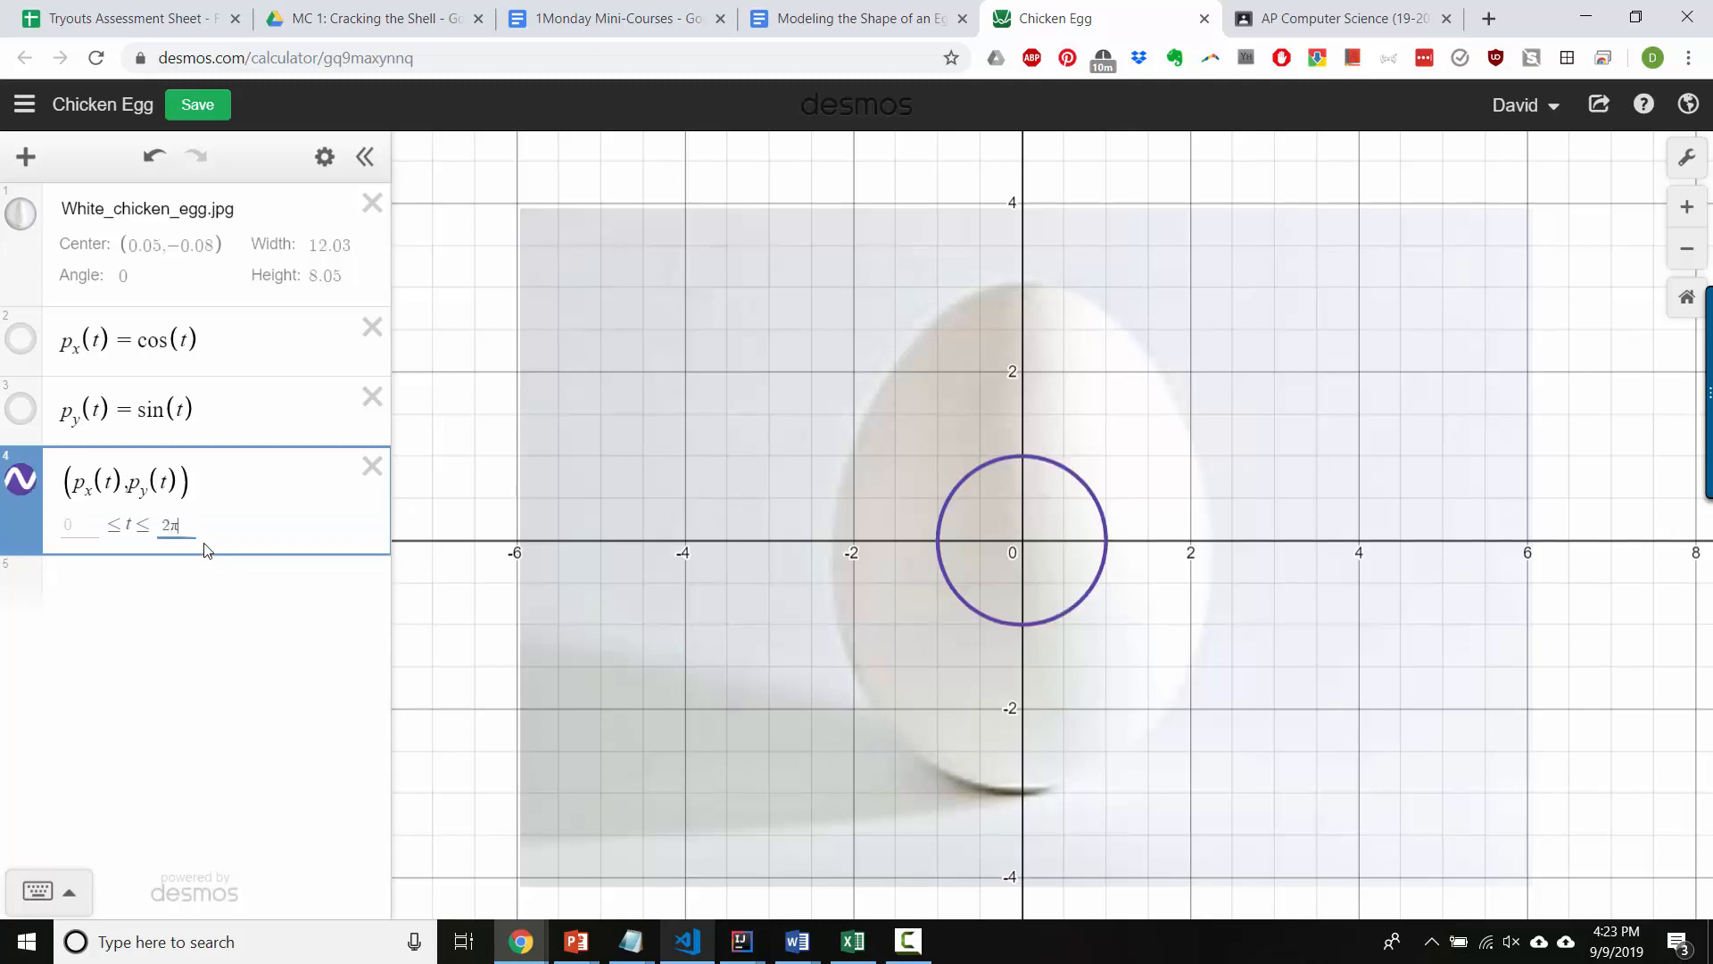
pyautogui.write('+2')
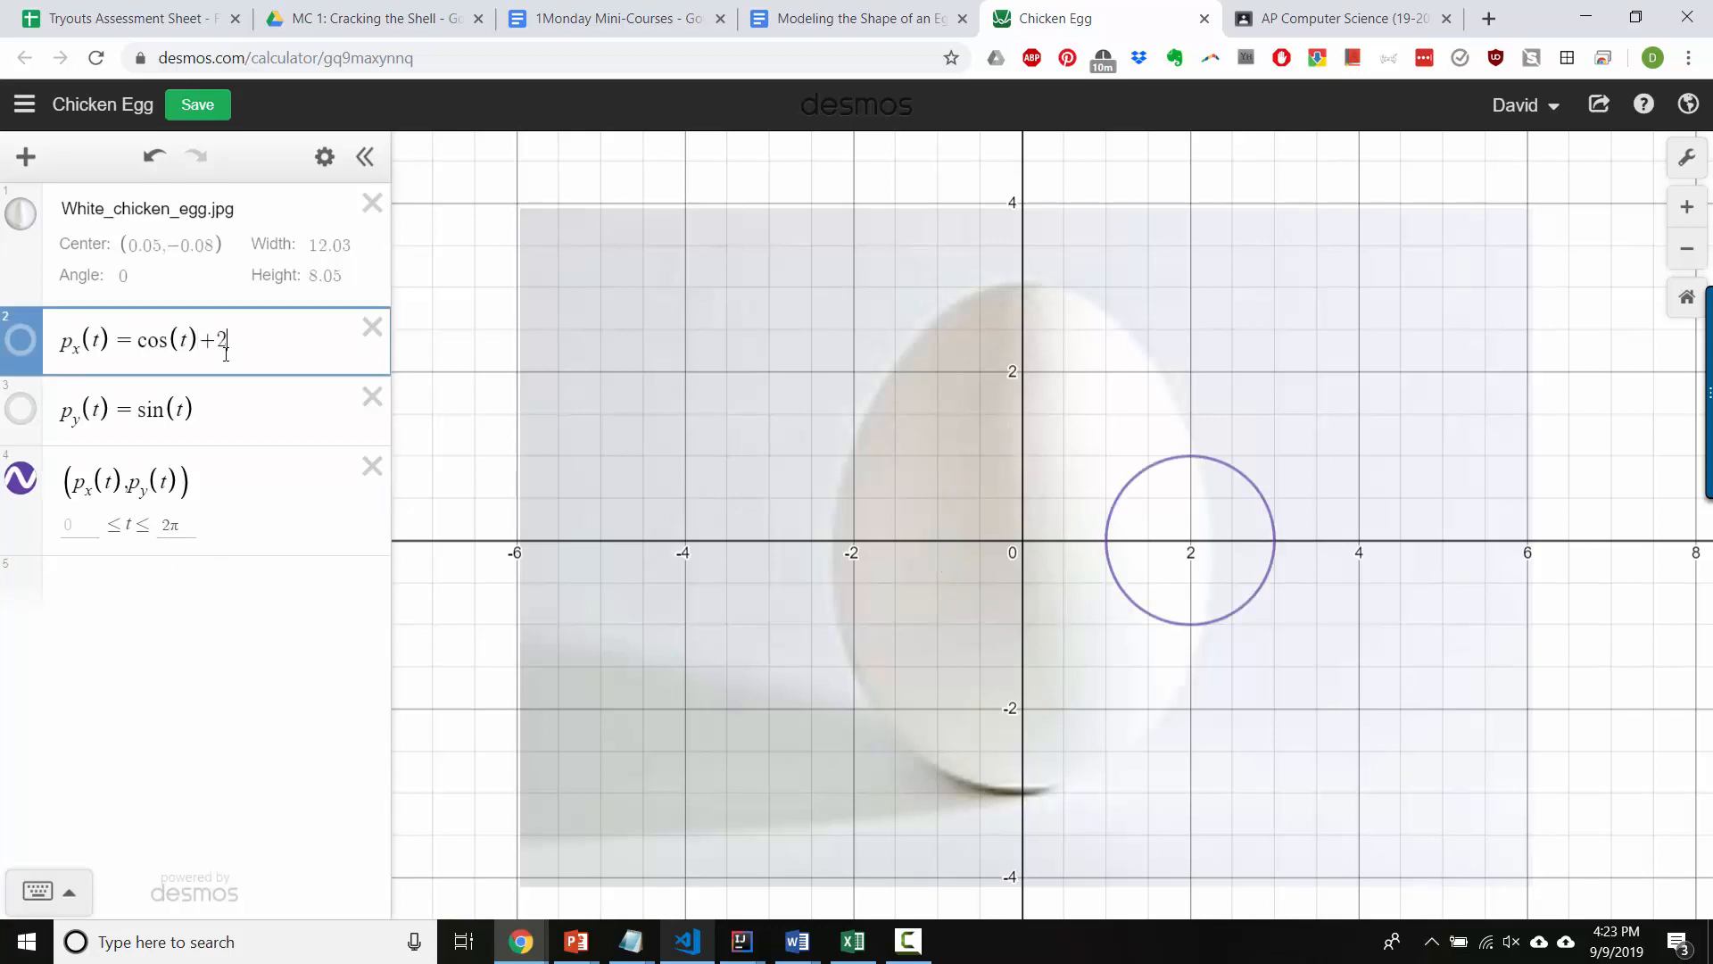
pyautogui.press('Backspace')
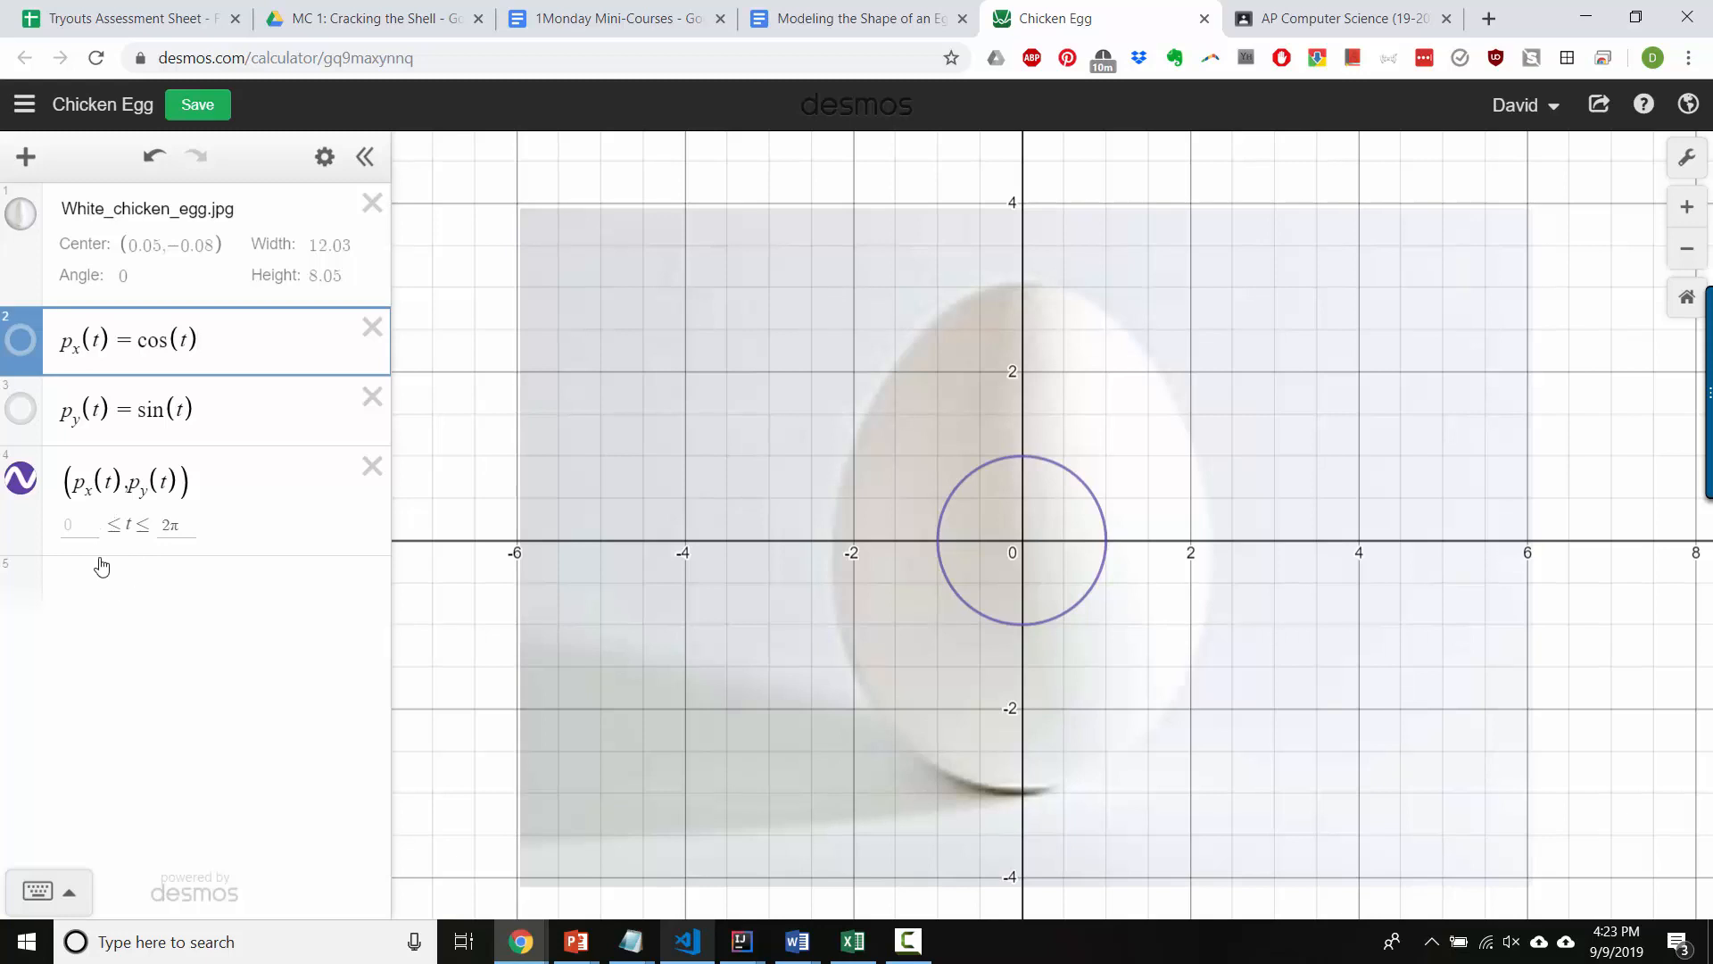
pyautogui.moveTo(132, 578)
pyautogui.write('(')
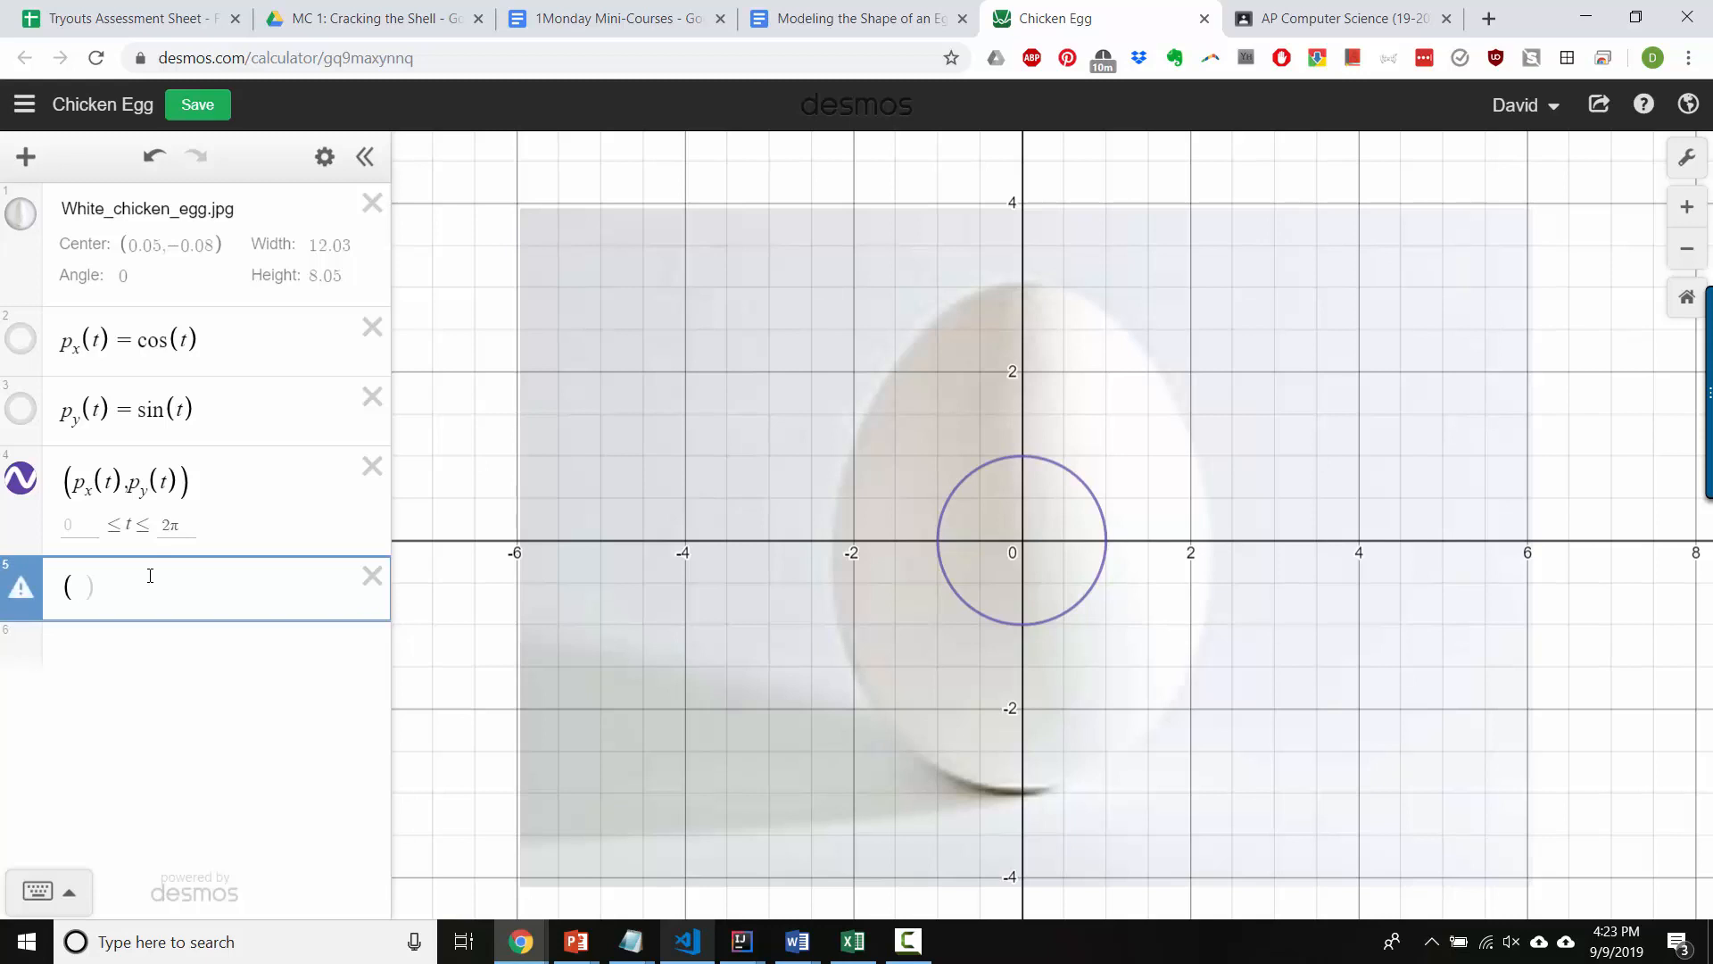
# Plot point (p_x(A), p_y(A)) with slider A from 0 to 2π, dragging it around the circle
pyautogui.write('p_x(A),p_y(A')
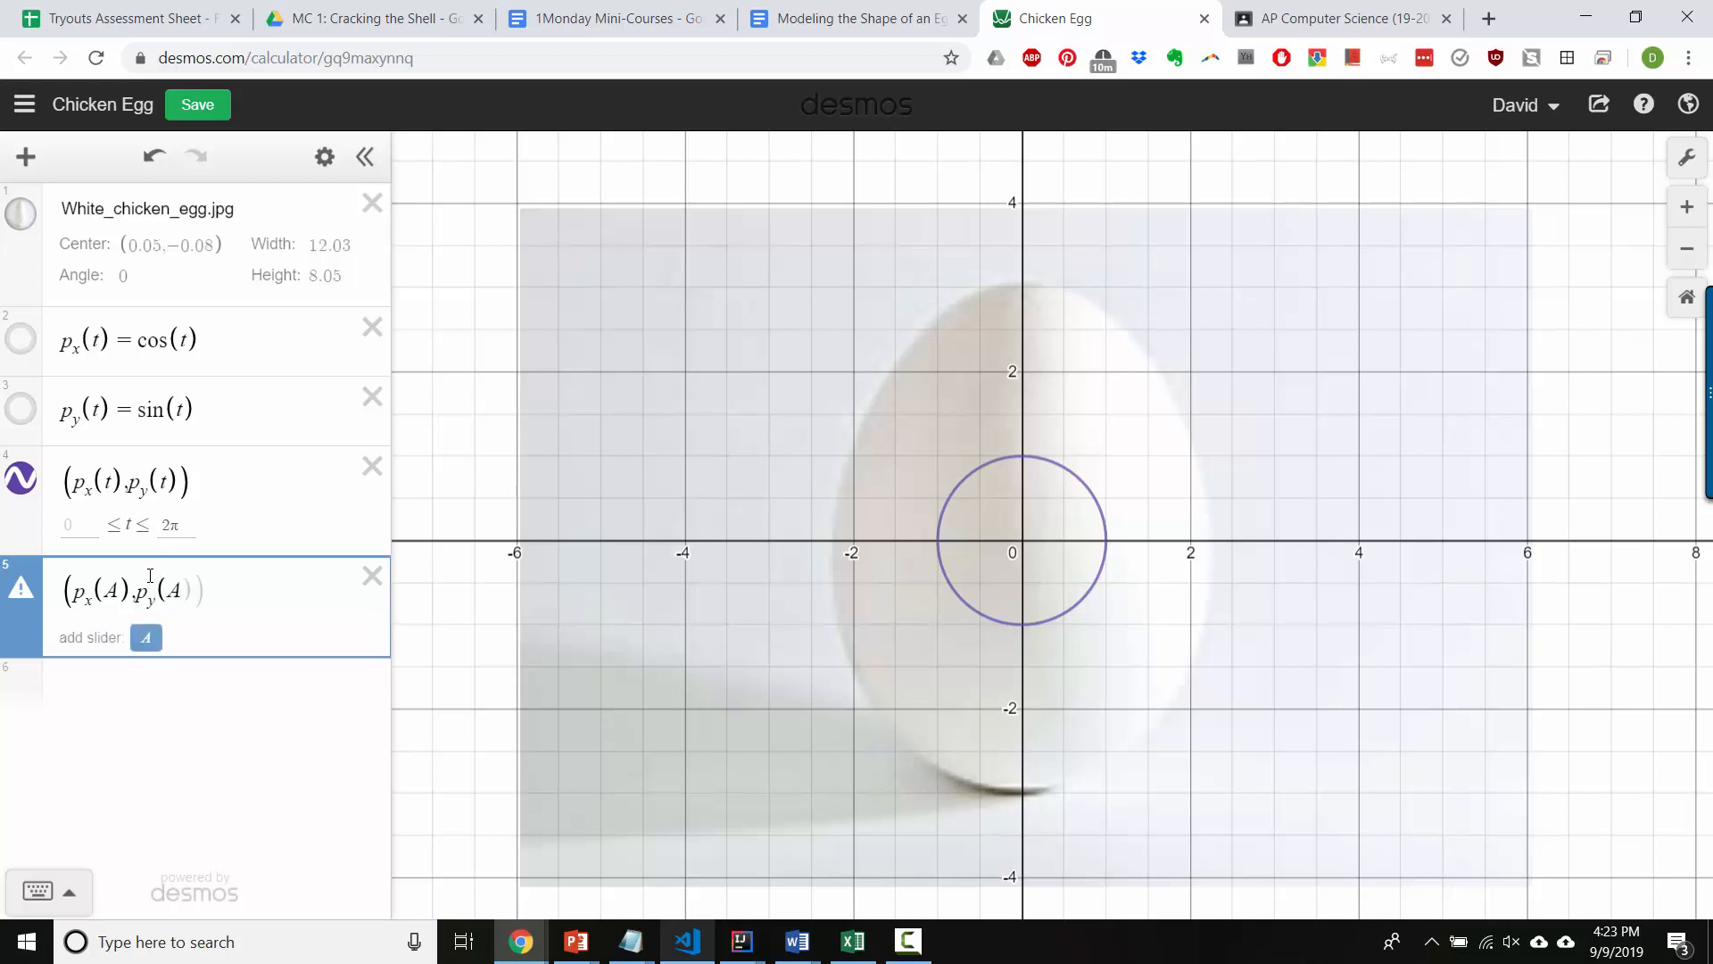
pyautogui.click(146, 637)
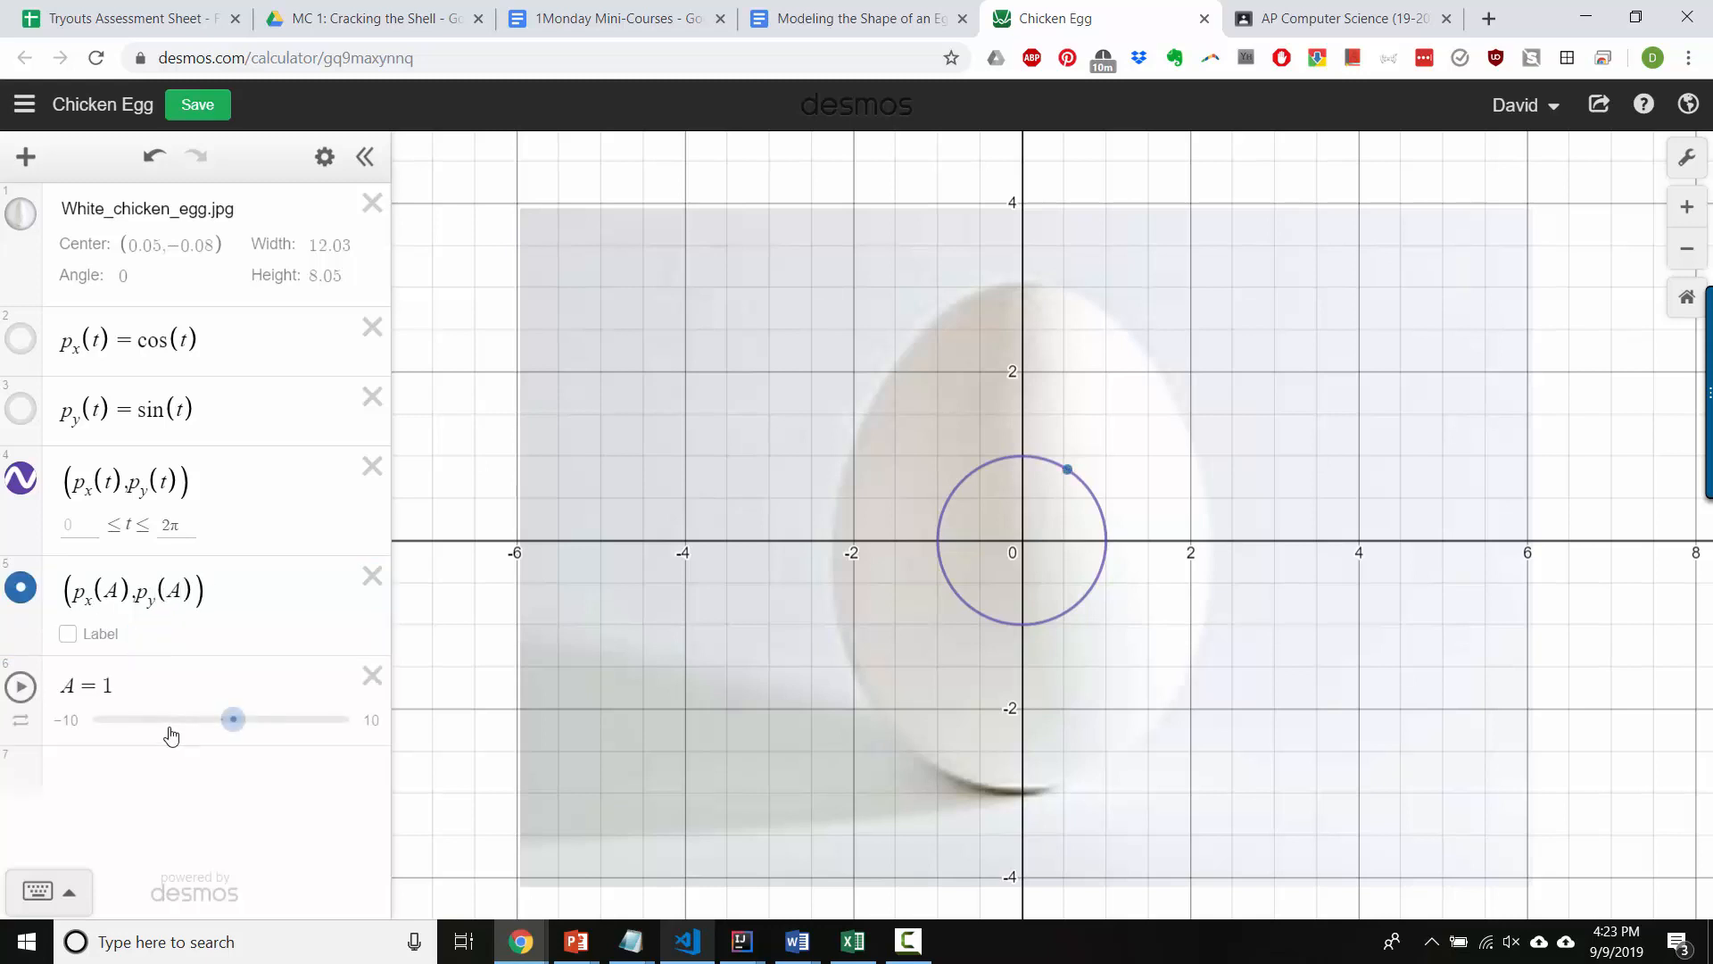
pyautogui.click(70, 718)
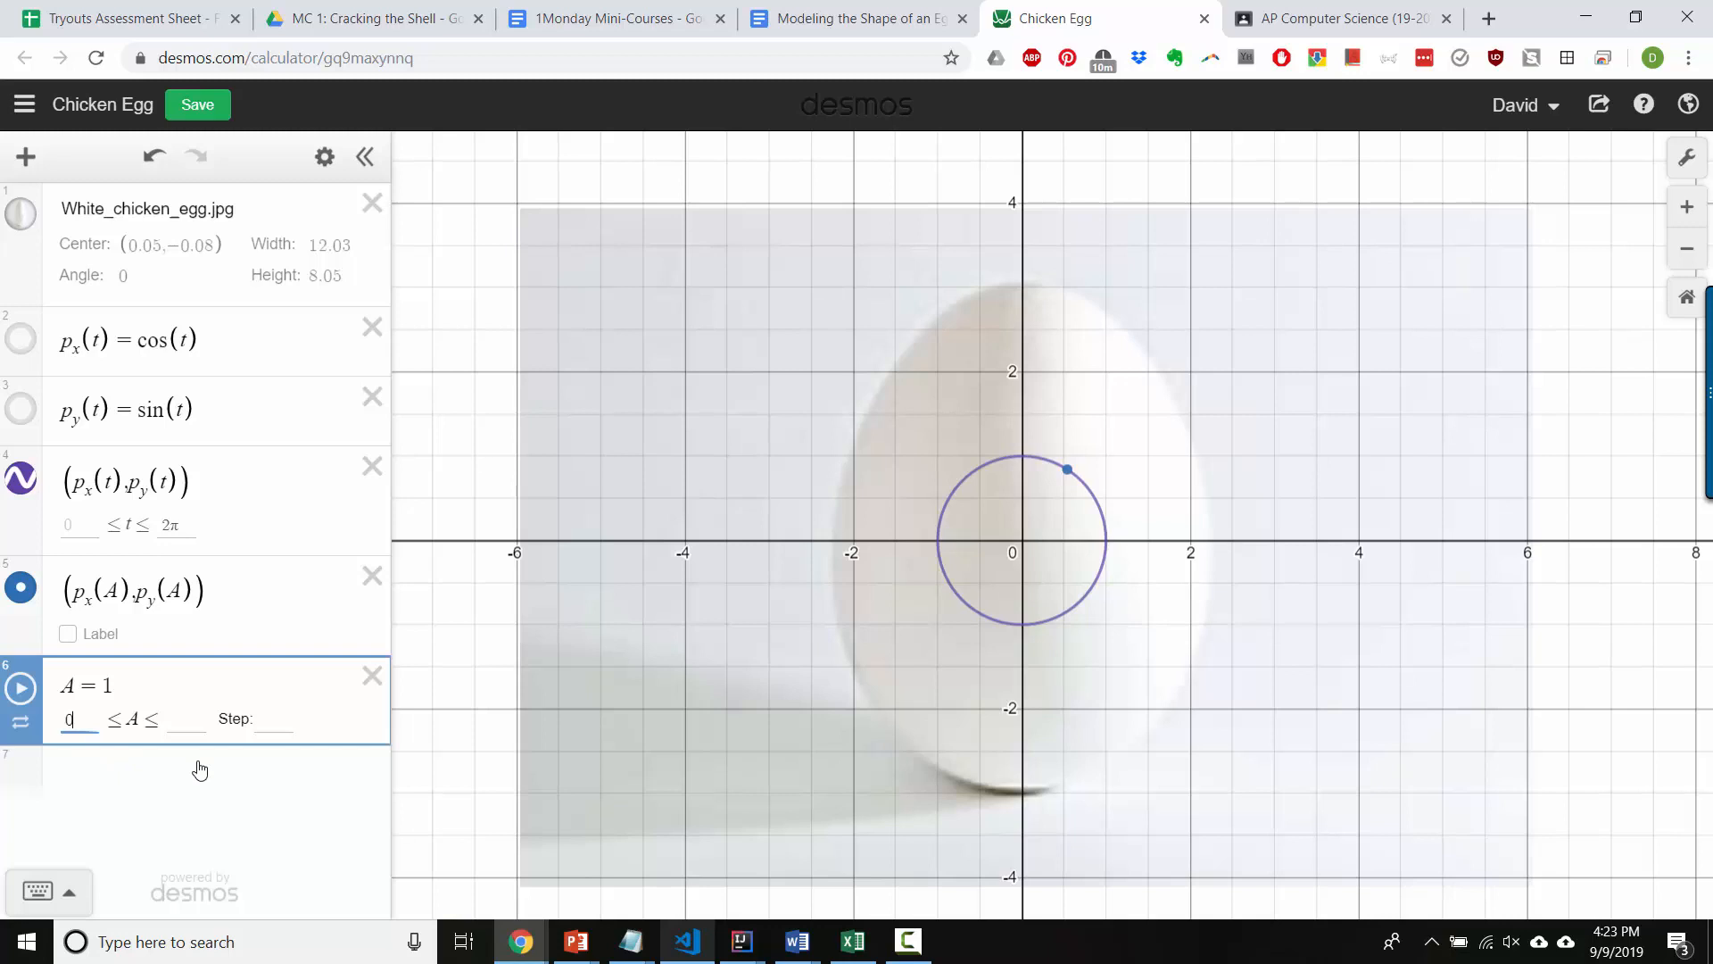
pyautogui.write('2π')
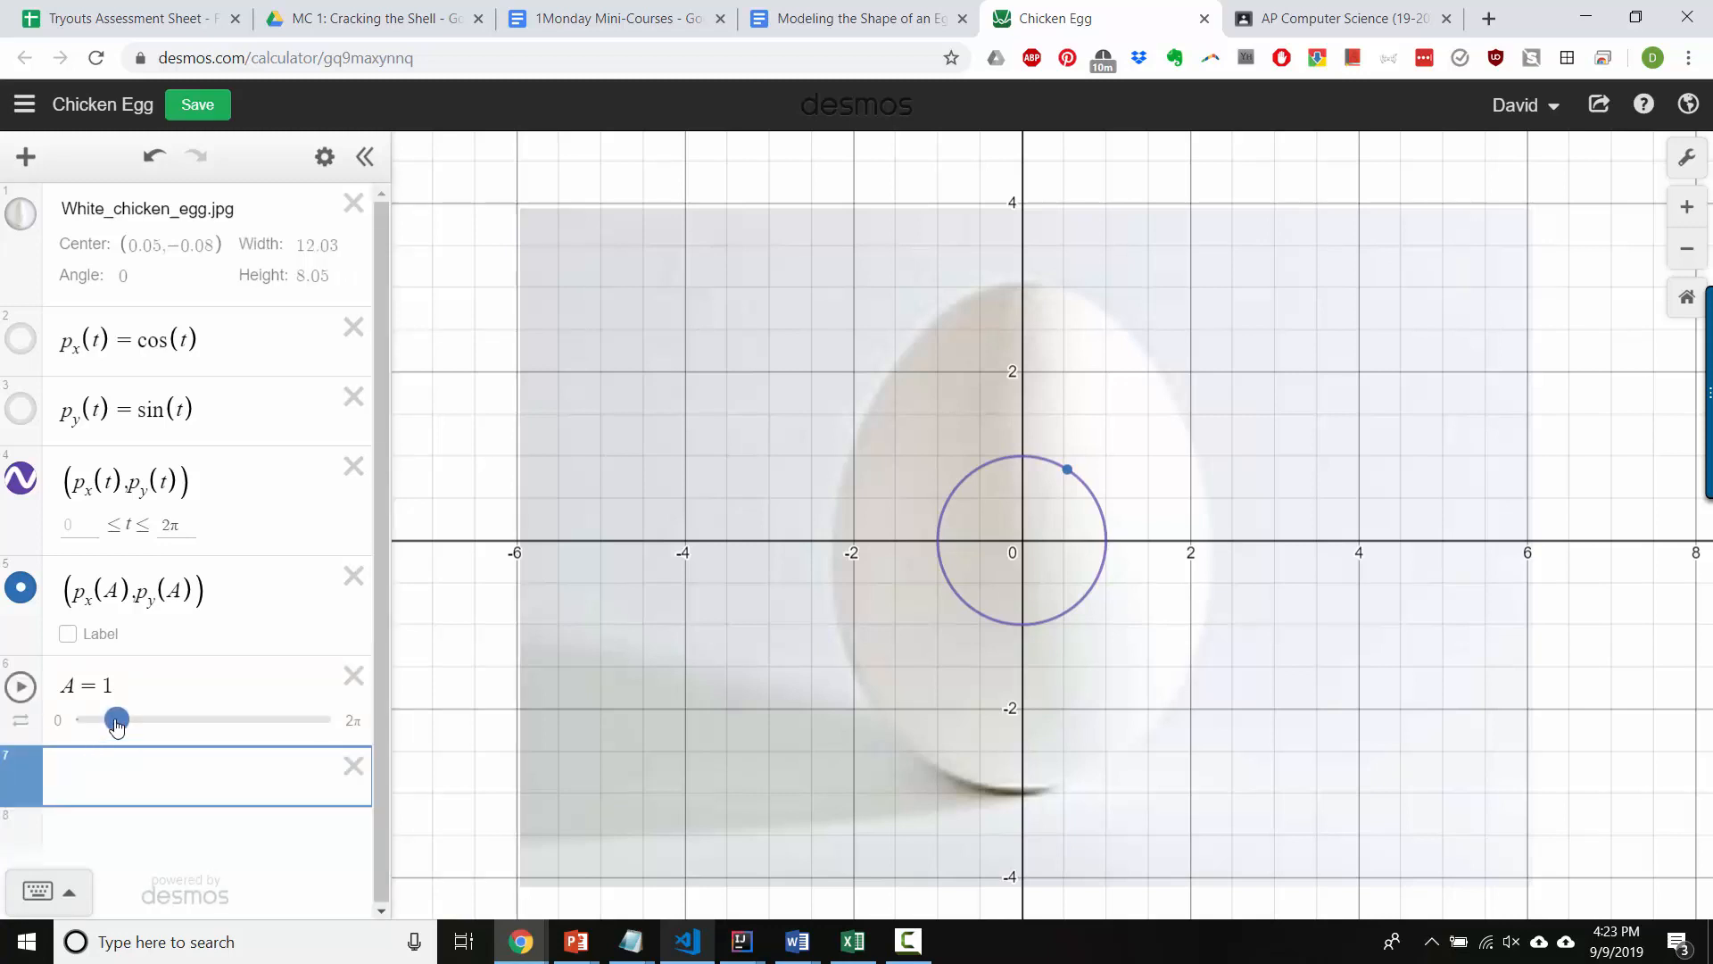
pyautogui.moveTo(116, 719); pyautogui.dragTo(209, 719)
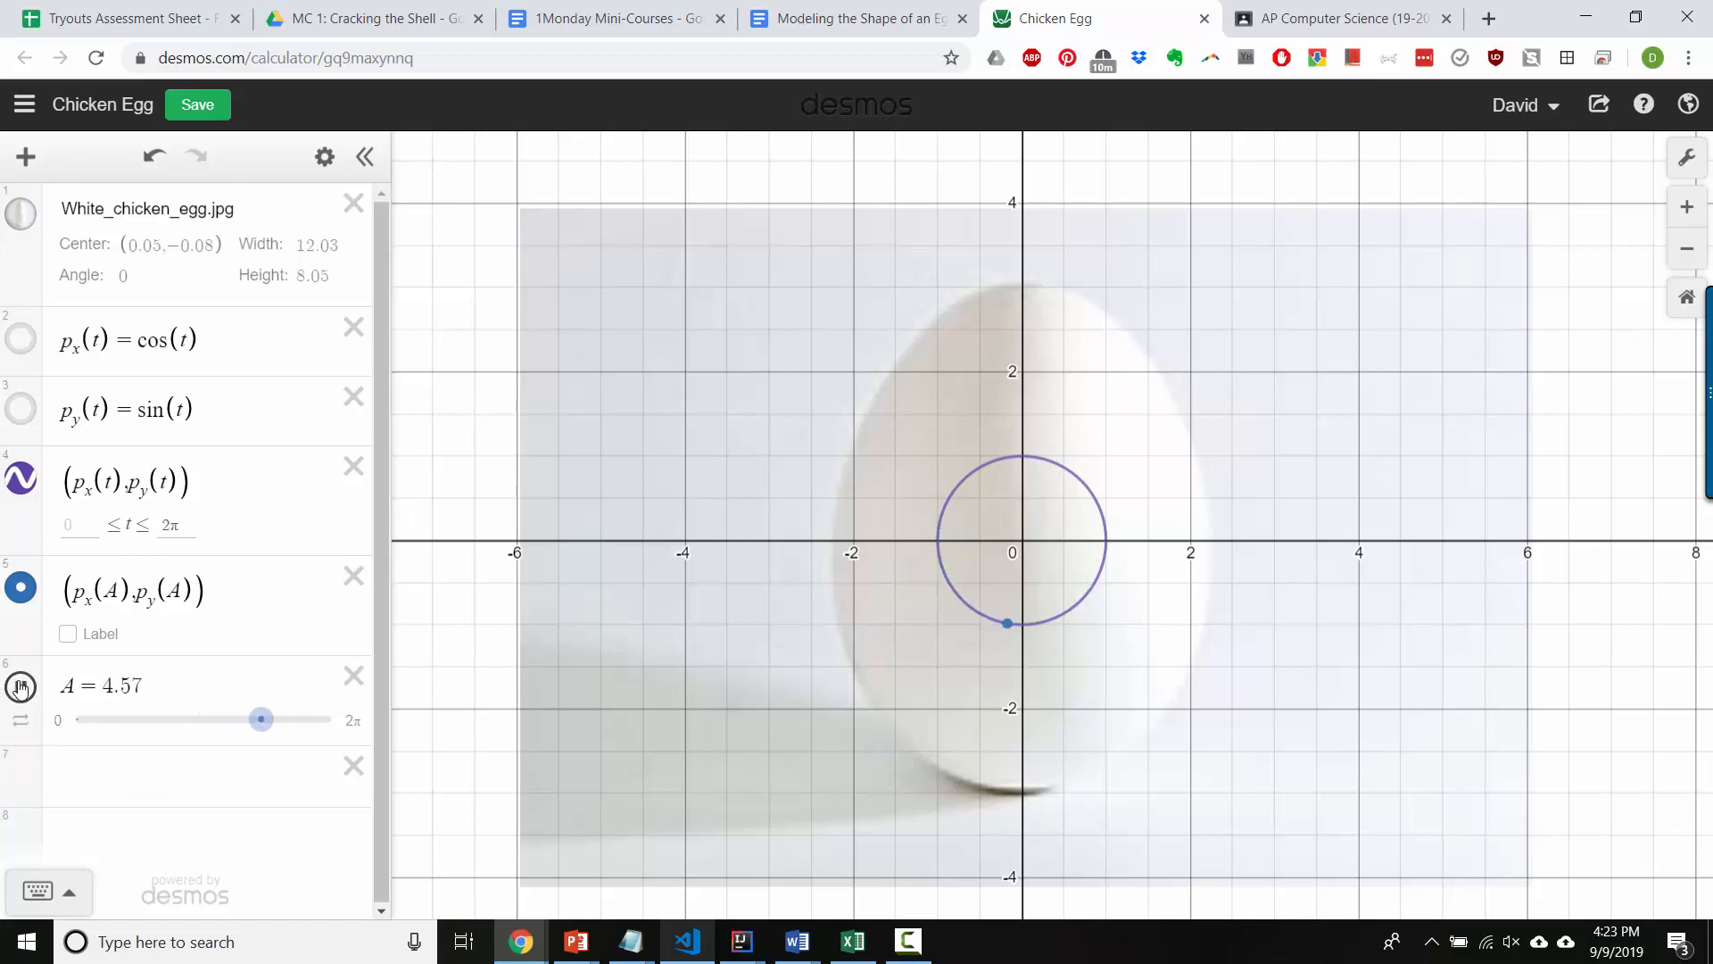
pyautogui.moveTo(260, 719); pyautogui.dragTo(323, 719)
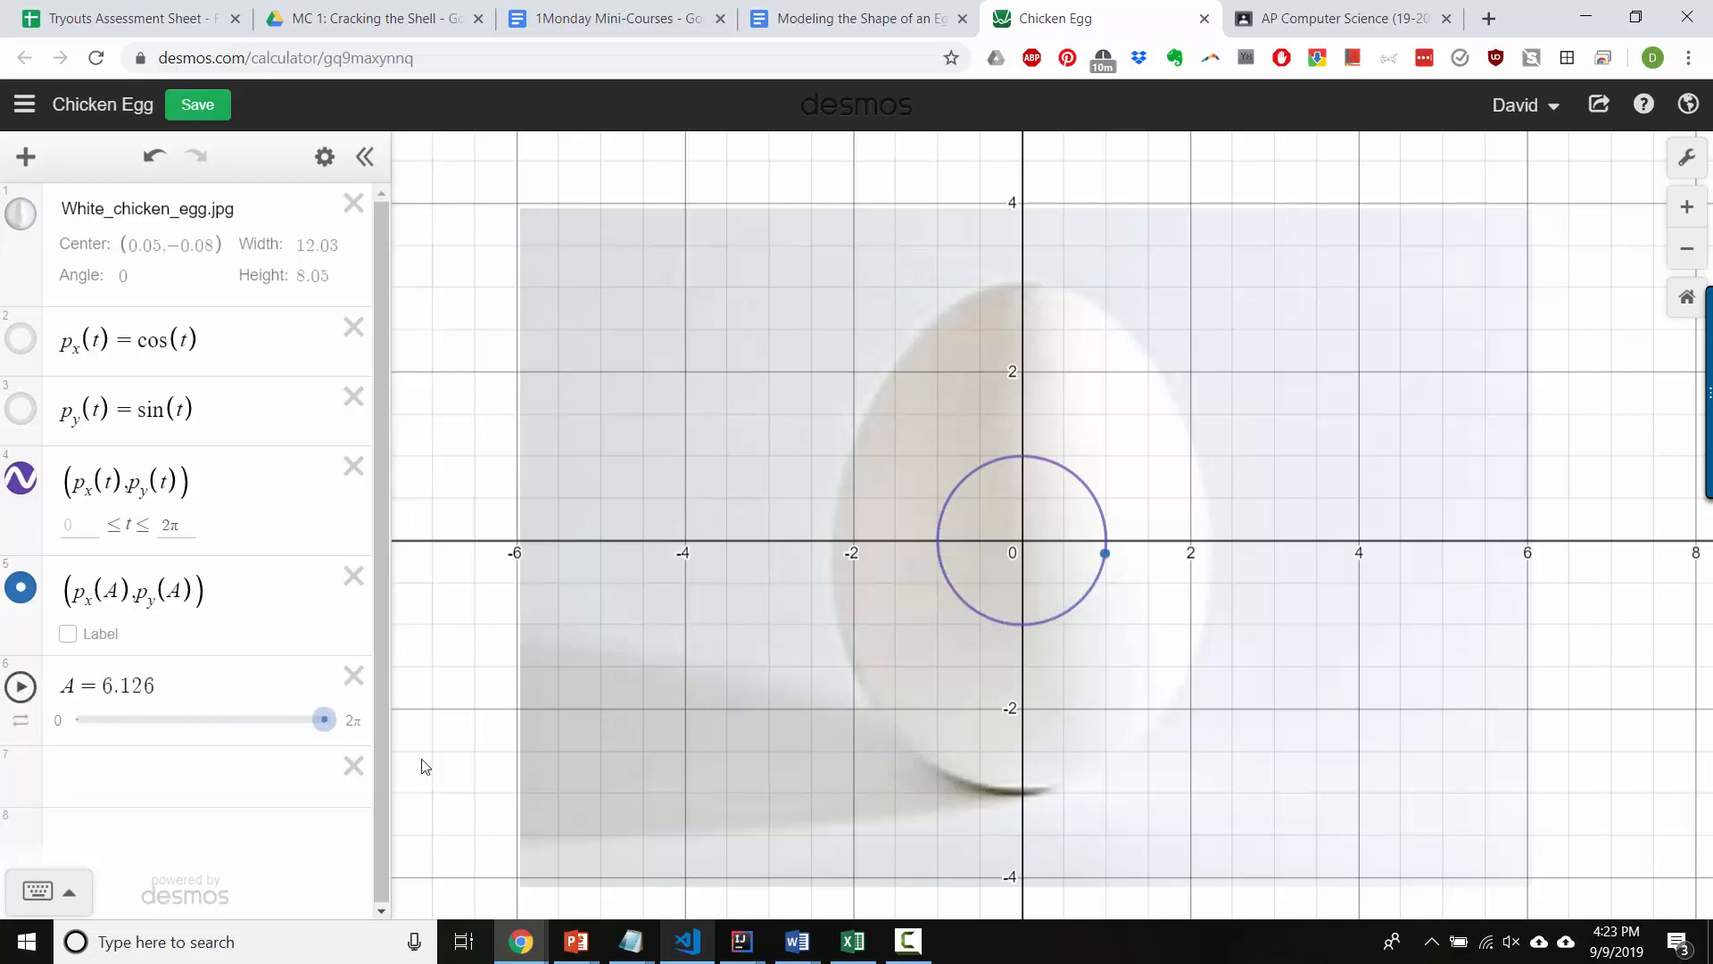